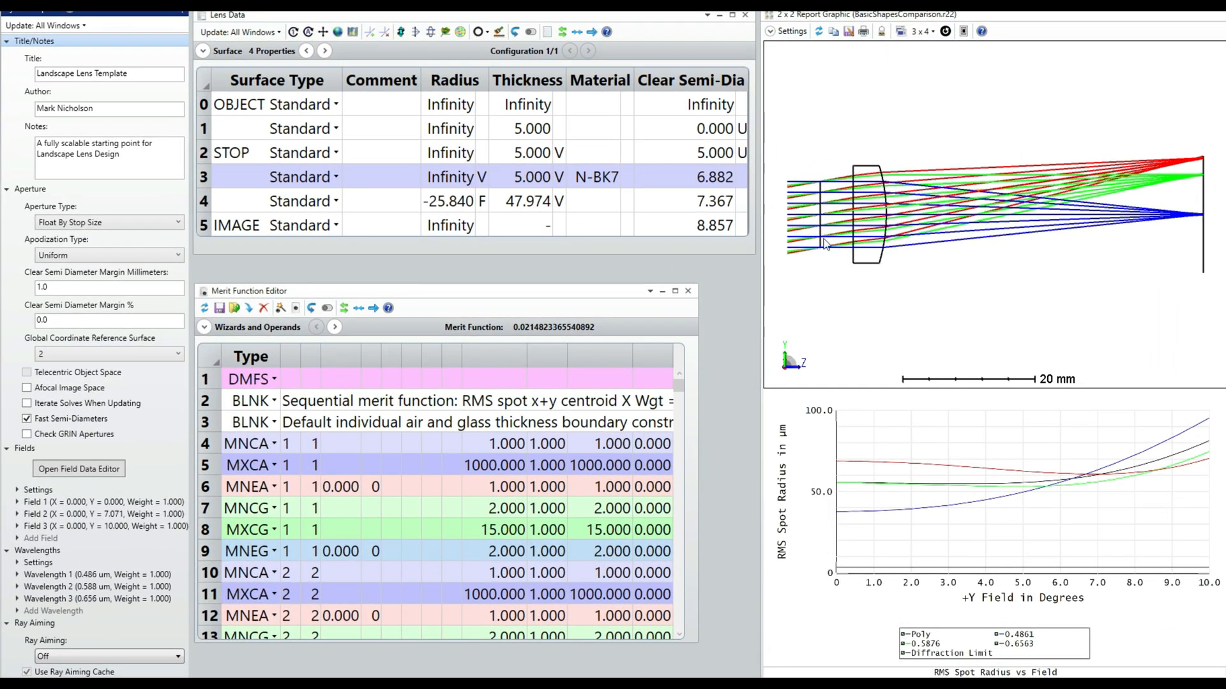
{"action": "mouse_move", "coordinate": [1157, 303]}
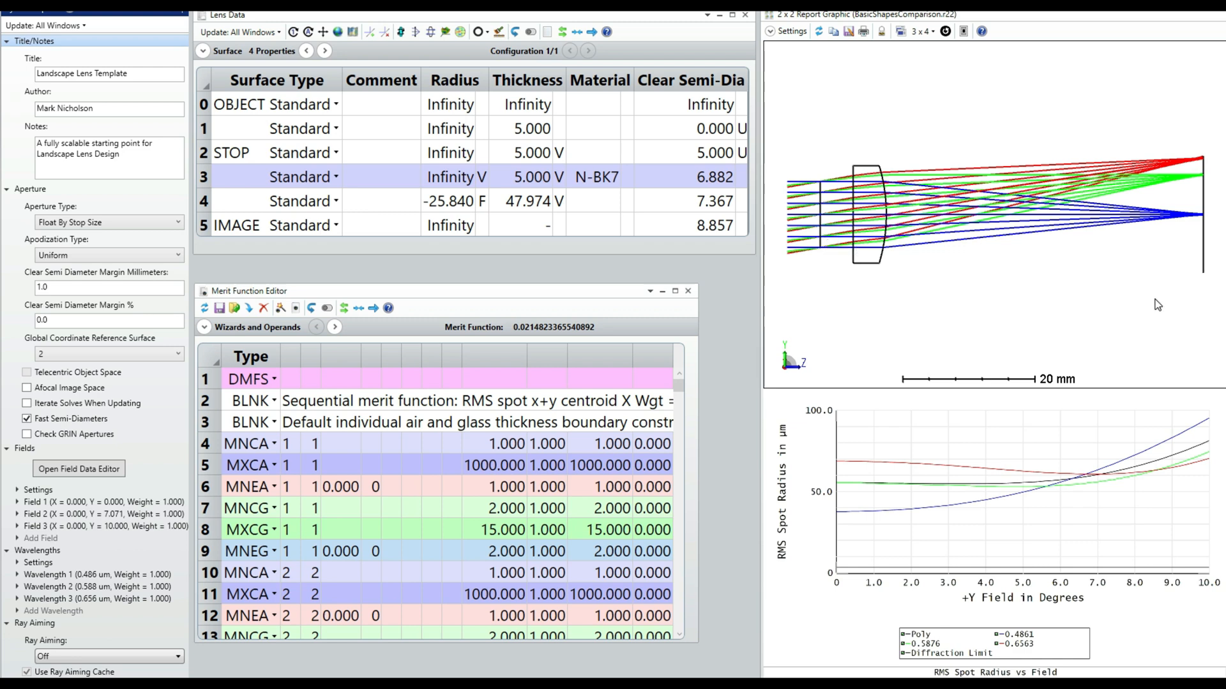
{"action": "mouse_move", "coordinate": [1116, 295]}
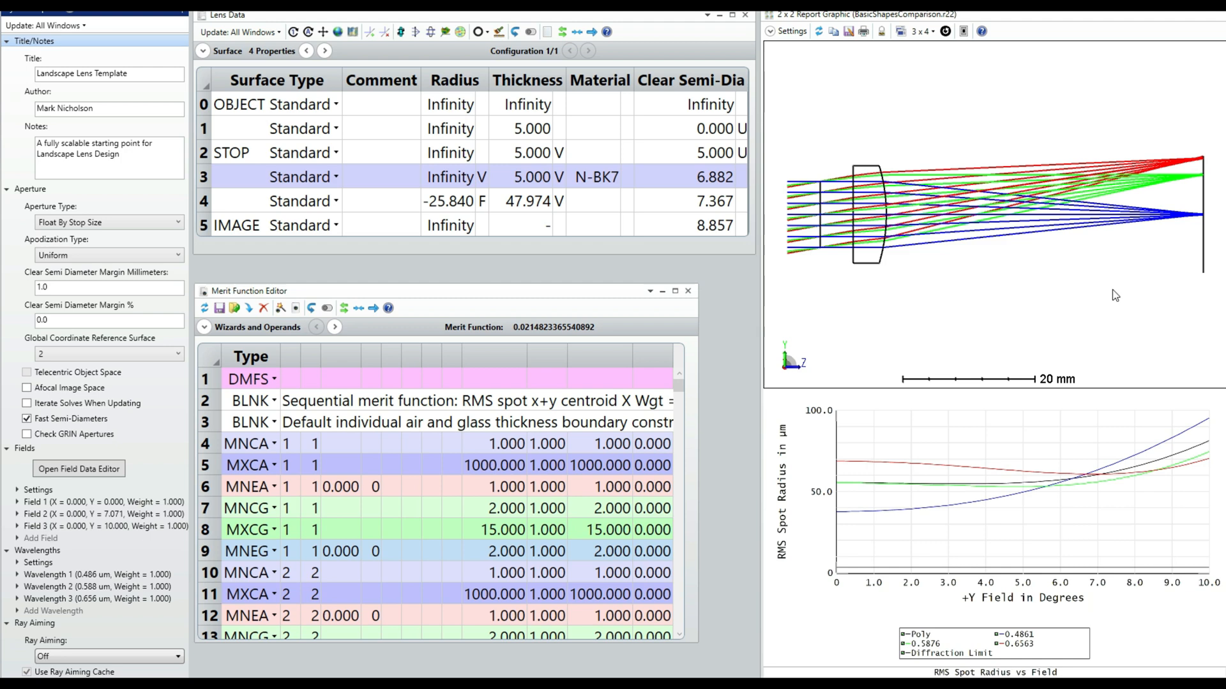
{"action": "mouse_move", "coordinate": [1097, 279]}
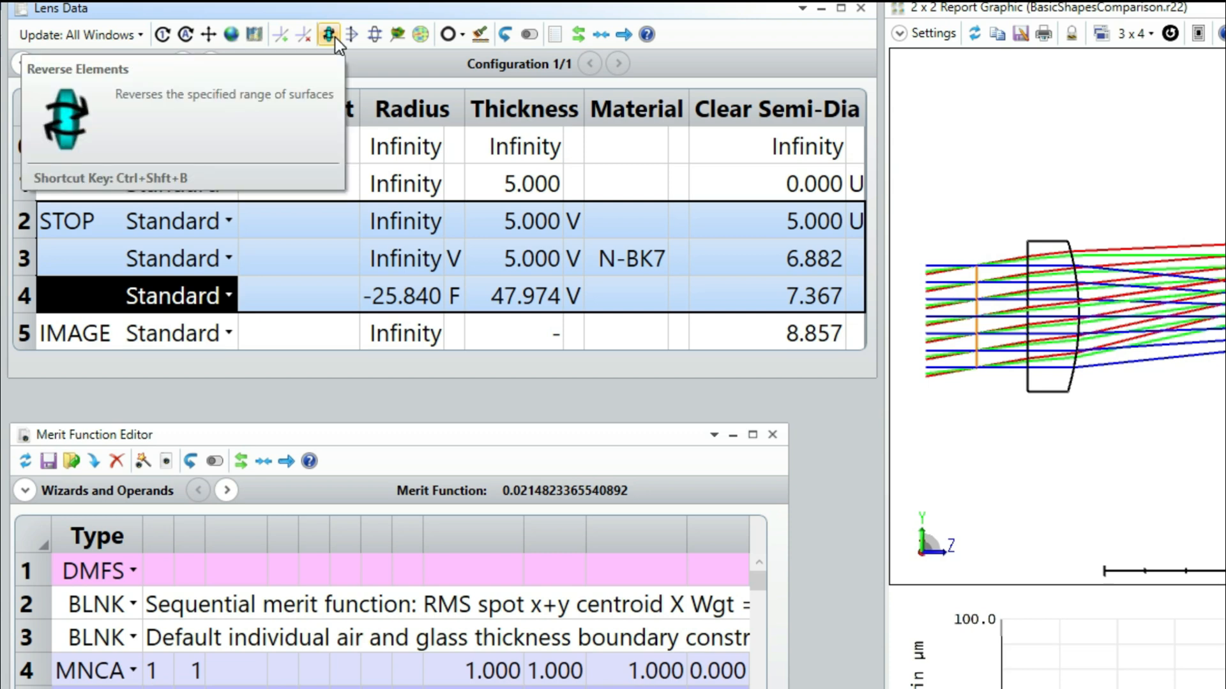
- Reverse the element on surfaces 2–4 so the stop sits behind the lens
{"action": "left_click", "coordinate": [328, 34]}
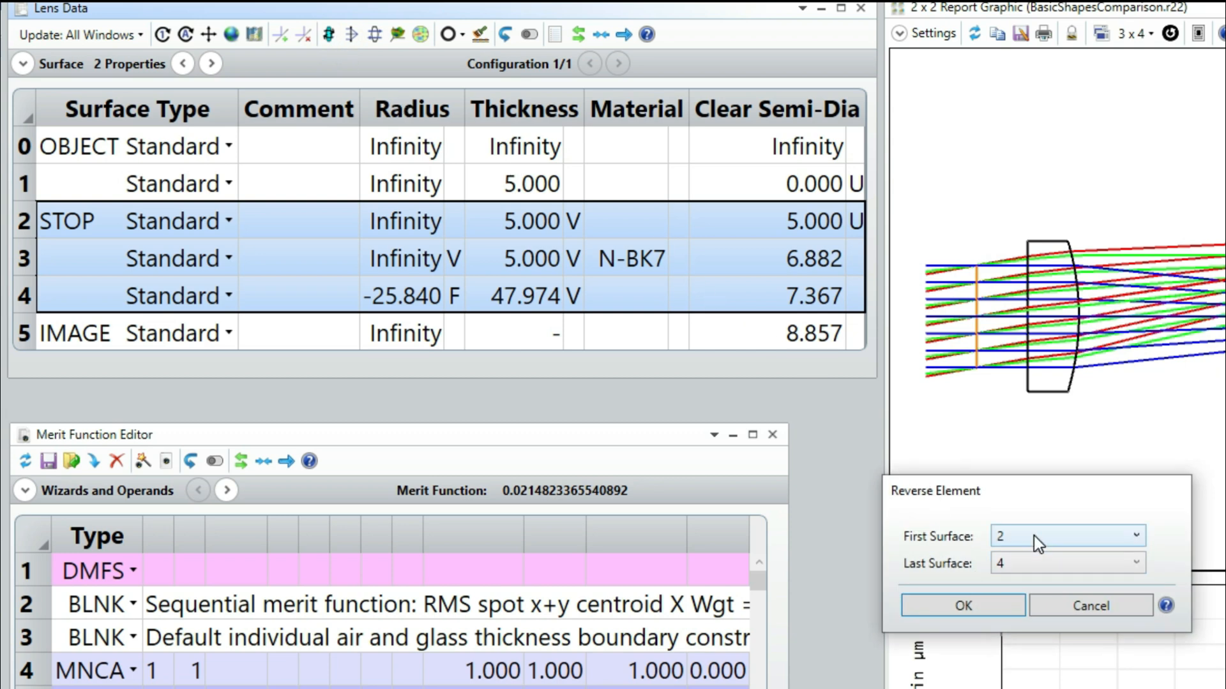
{"action": "mouse_move", "coordinate": [1047, 561]}
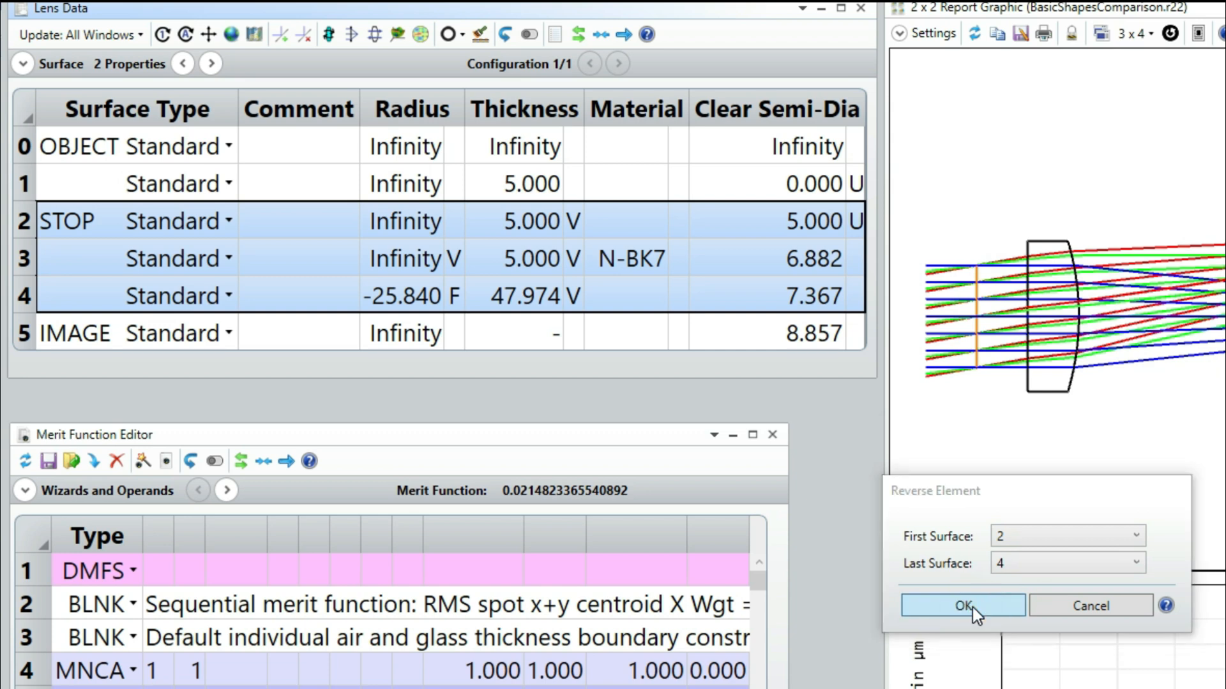
{"action": "left_click", "coordinate": [963, 605]}
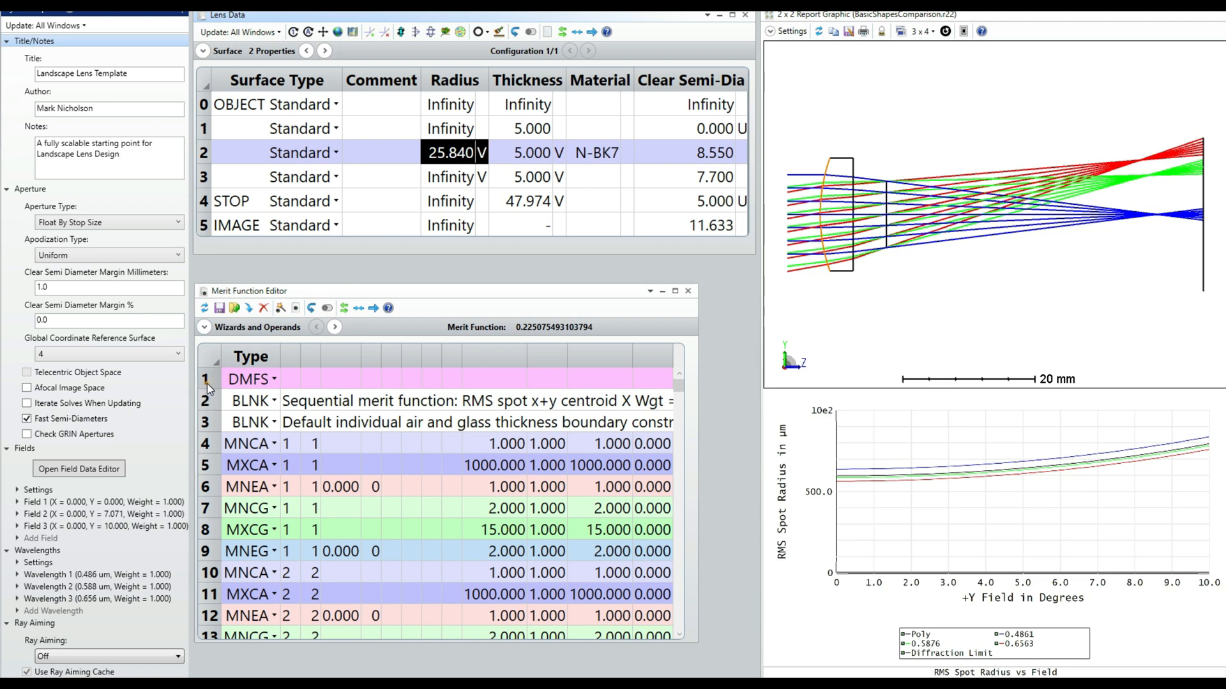
- Insert an EFFL operand at the merit function top with target 50, then update
{"action": "left_click", "coordinate": [250, 380]}
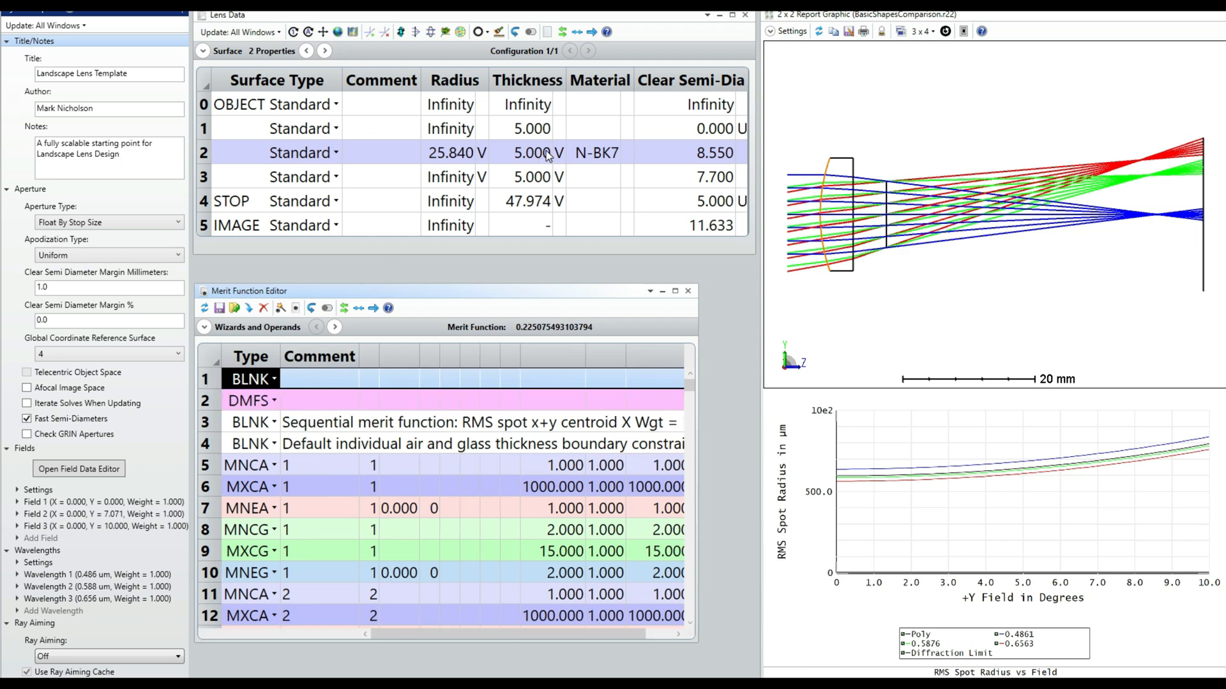
{"action": "mouse_move", "coordinate": [547, 155]}
{"action": "type", "text": "EFFL"}
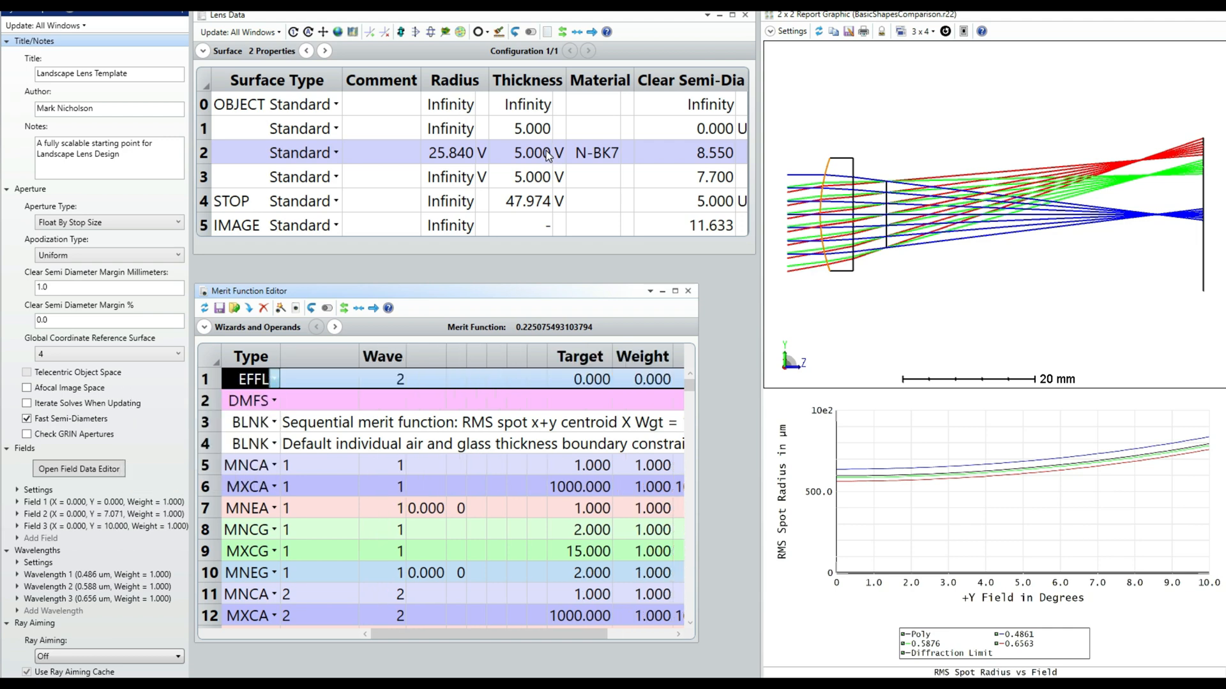
{"action": "left_click", "coordinate": [535, 379]}
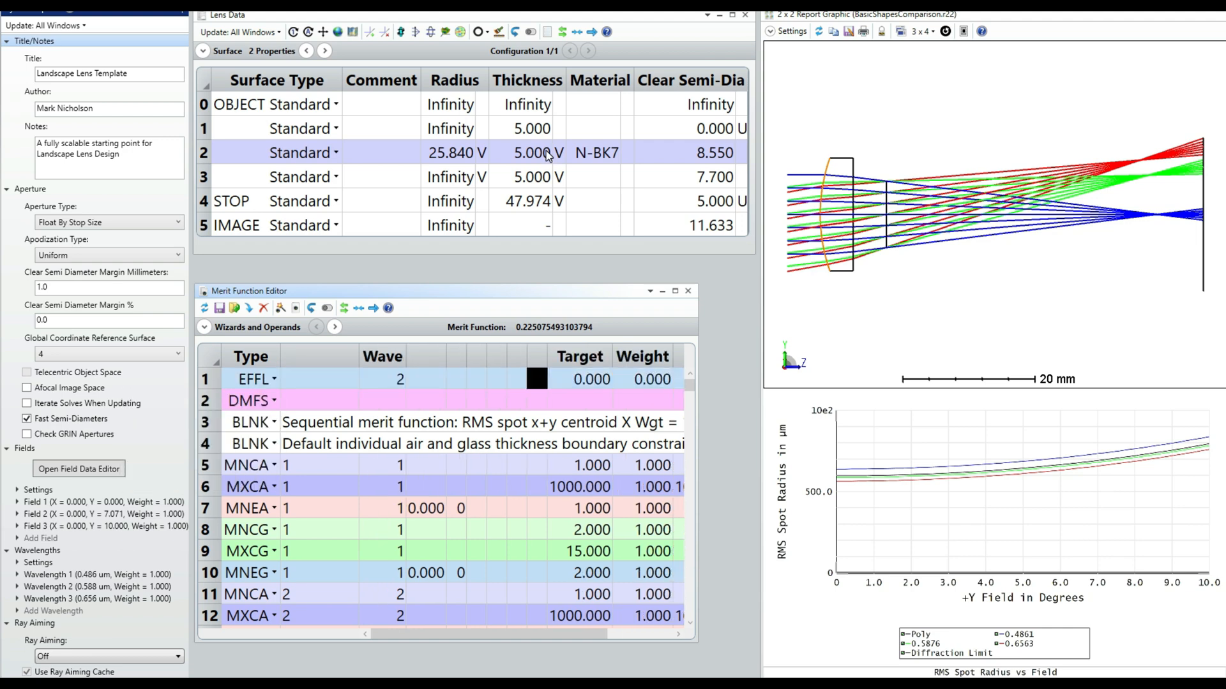
{"action": "left_click", "coordinate": [580, 379]}
{"action": "type", "text": "50.000"}
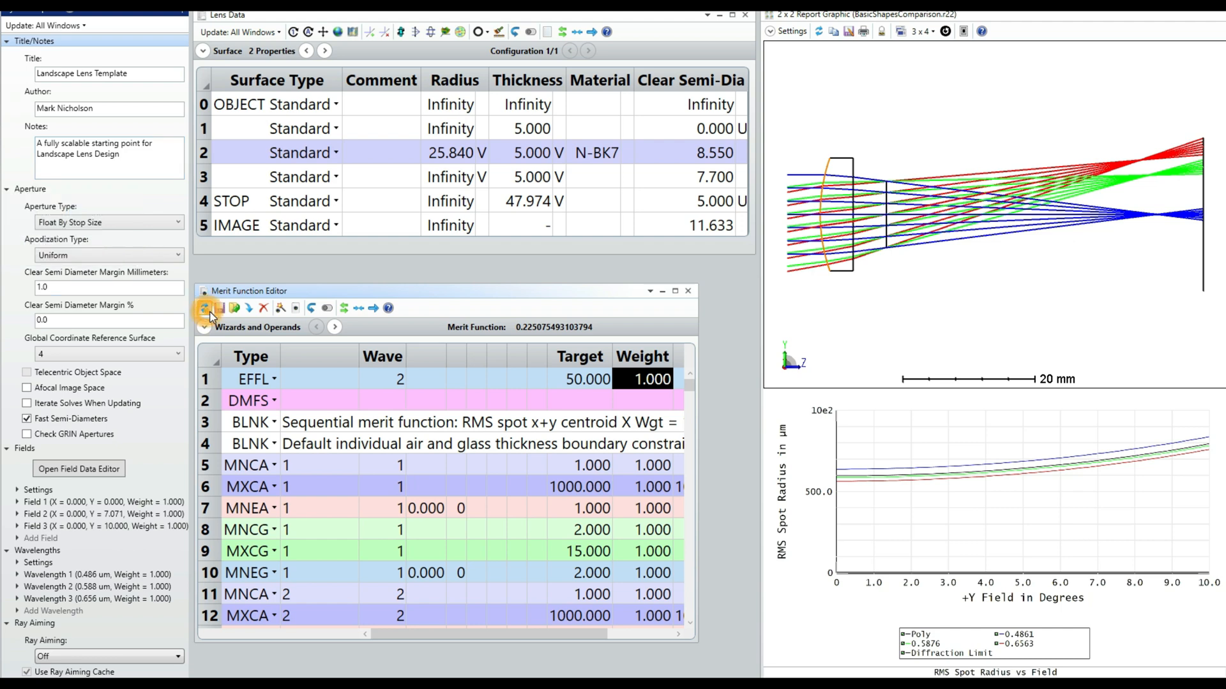
{"action": "left_click", "coordinate": [207, 307]}
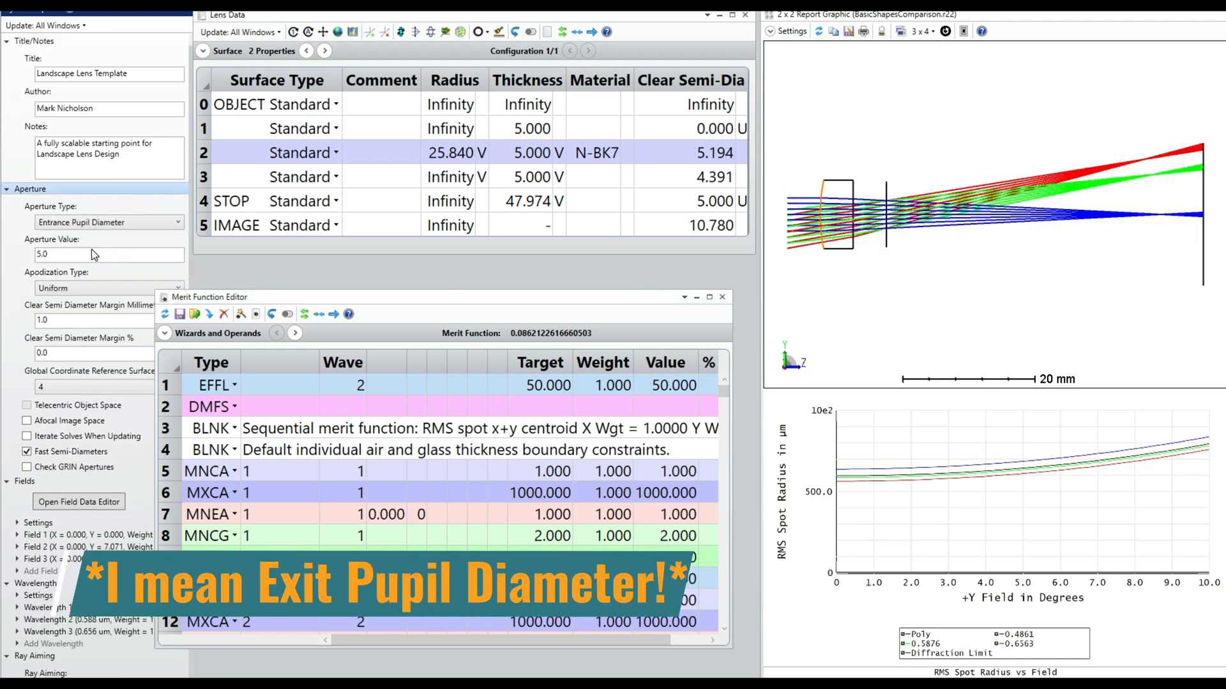
- Set entrance pupil diameter to 10 and remove the fixed solve on the stop semi-diameter
{"action": "left_click", "coordinate": [109, 254]}
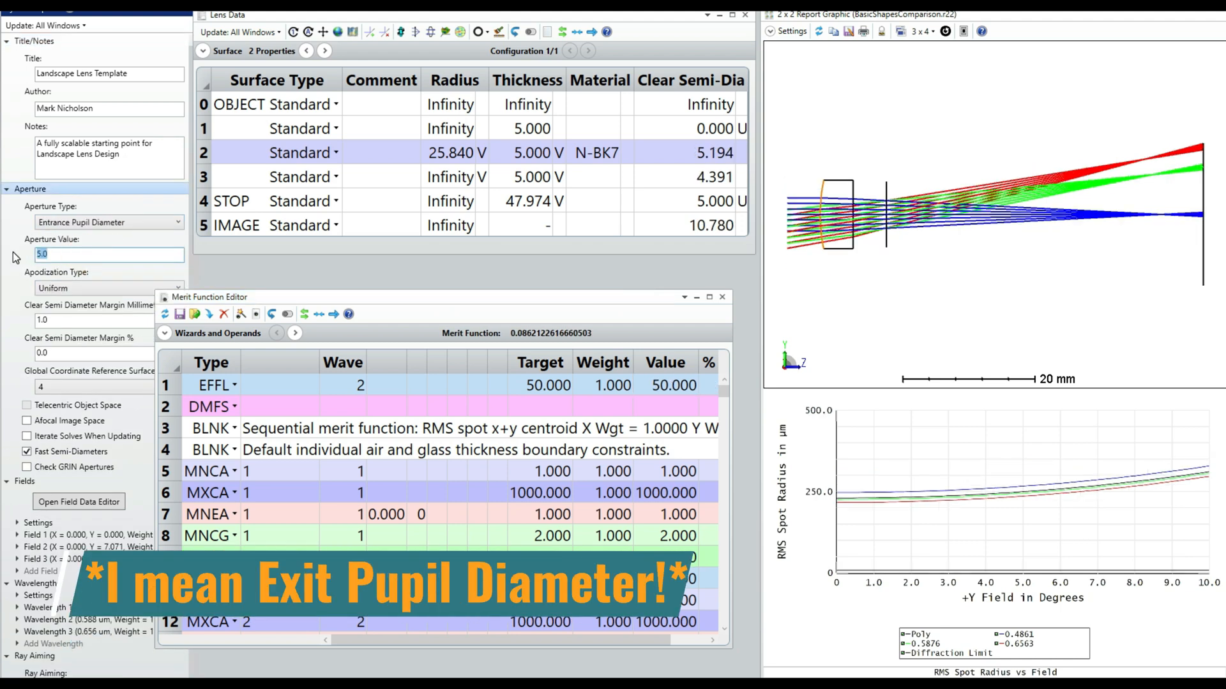
{"action": "type", "text": "10"}
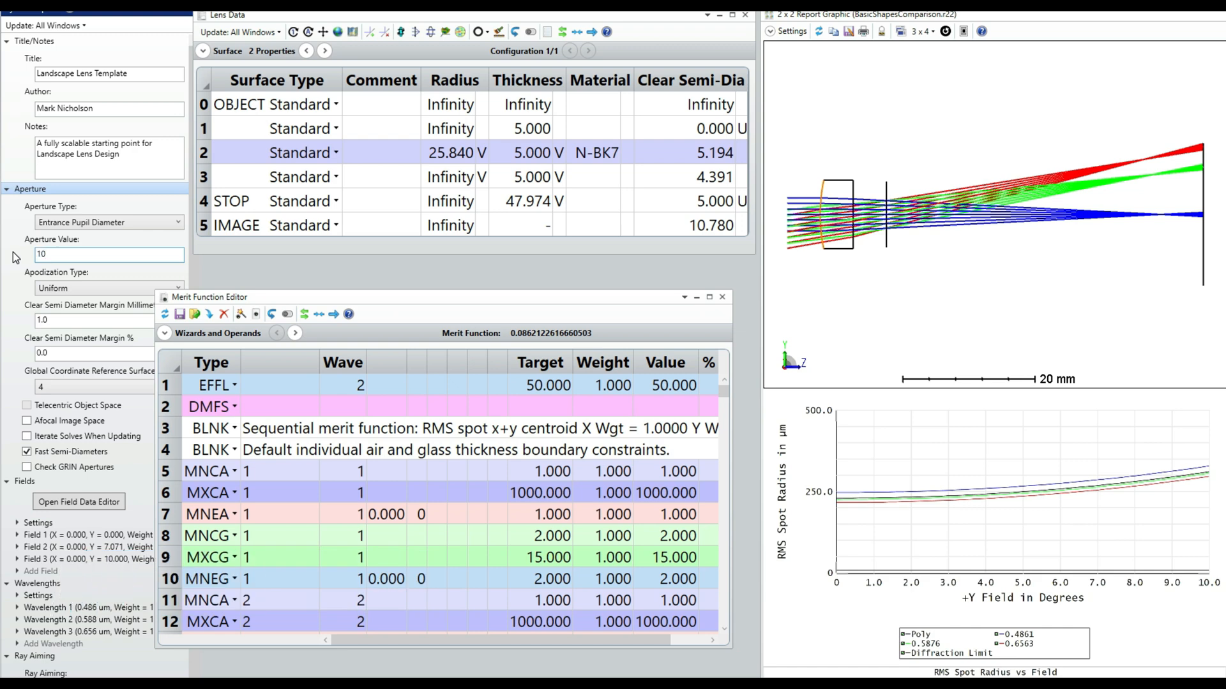
{"action": "type", "text": "10.0"}
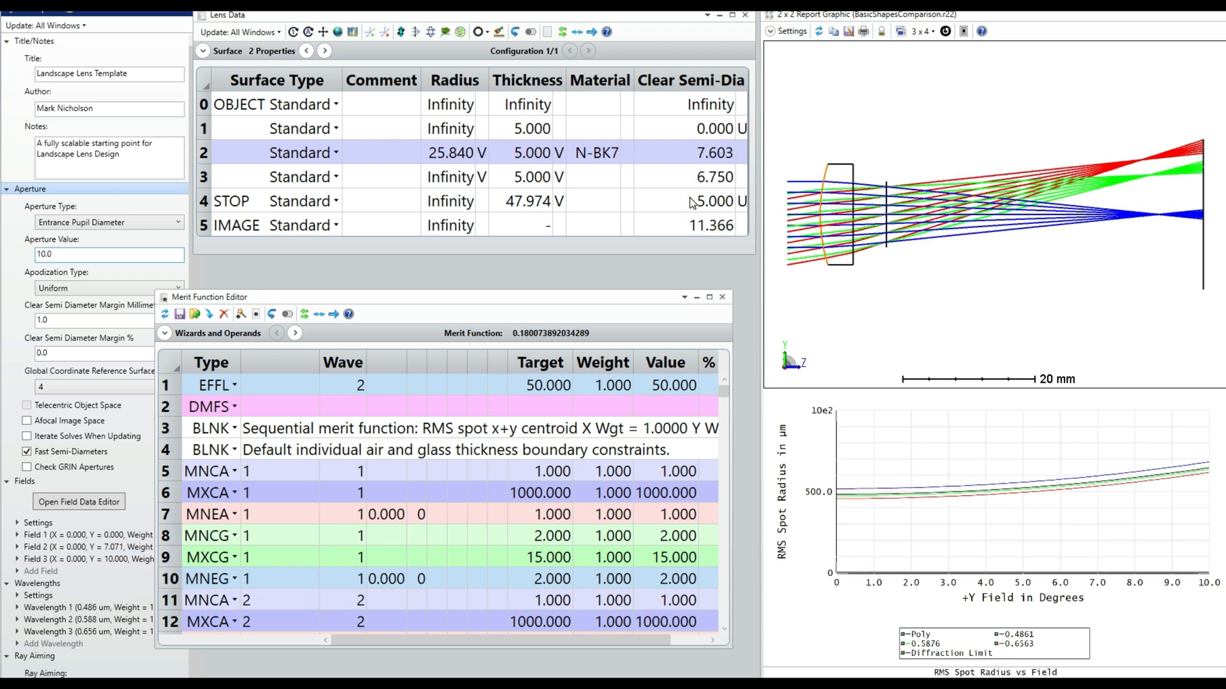
{"action": "left_click", "coordinate": [692, 201]}
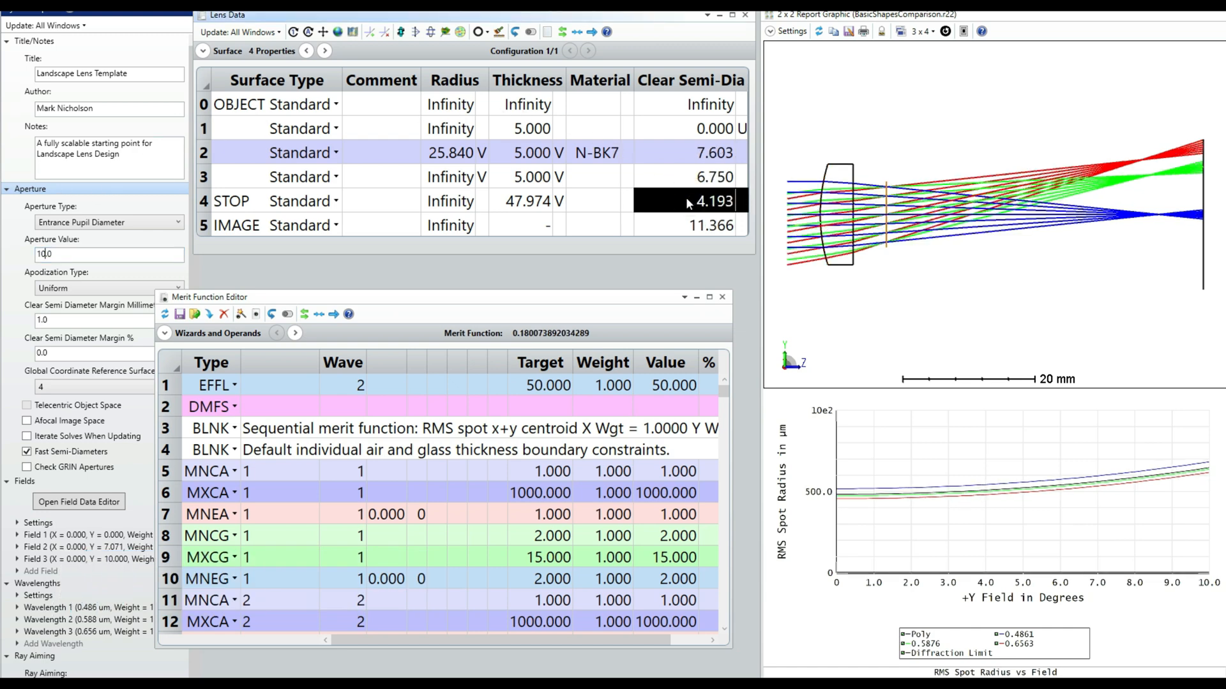
{"action": "left_click", "coordinate": [109, 542]}
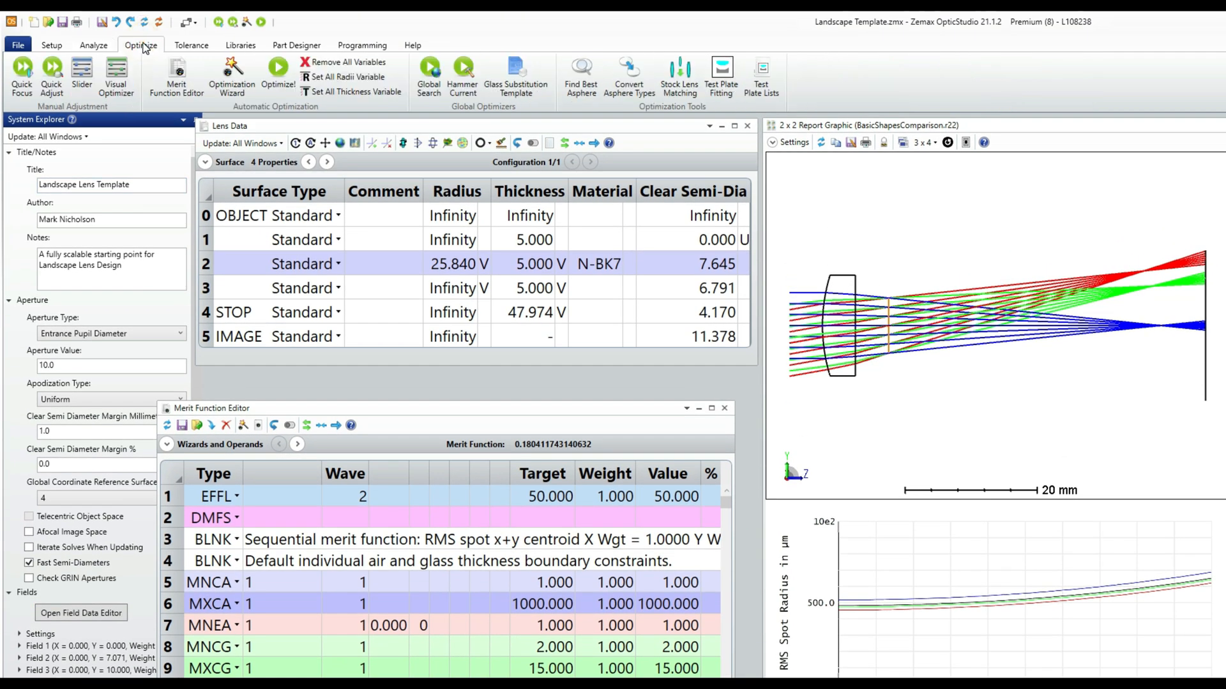
- Run Damped Least Squares local optimization, bringing the merit function to about 0.0155
{"action": "left_click", "coordinate": [278, 70]}
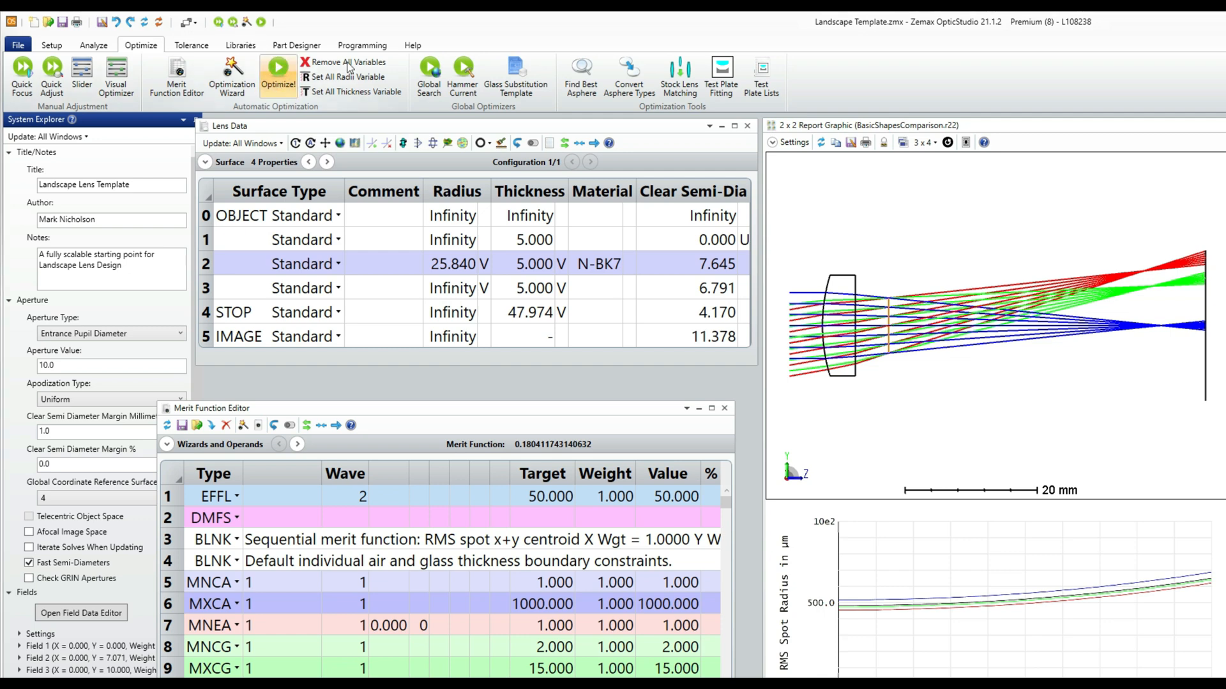
{"action": "left_click", "coordinate": [277, 70]}
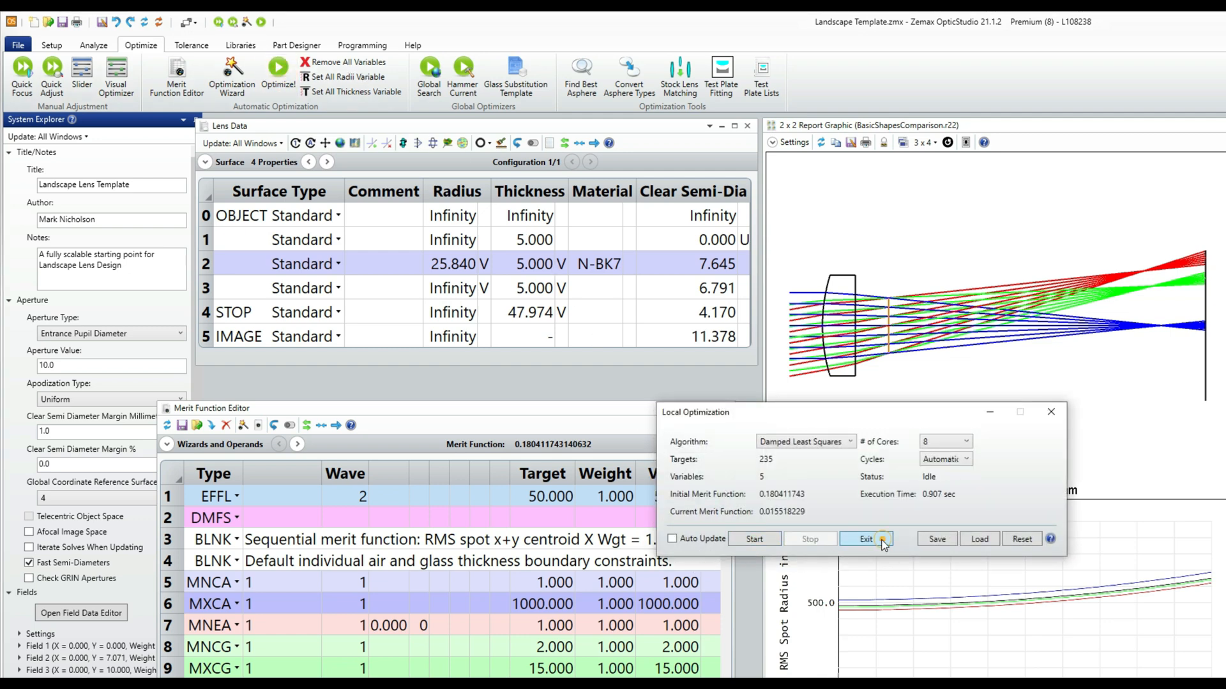
{"action": "left_click", "coordinate": [866, 539]}
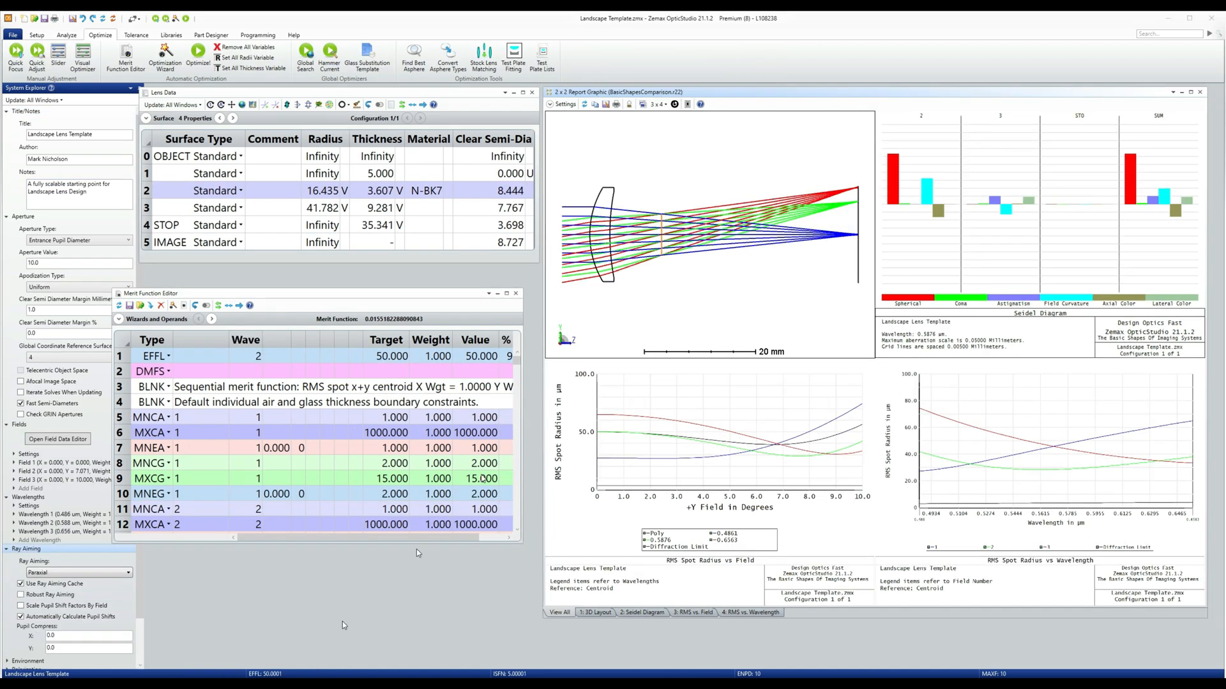
{"action": "mouse_move", "coordinate": [920, 410]}
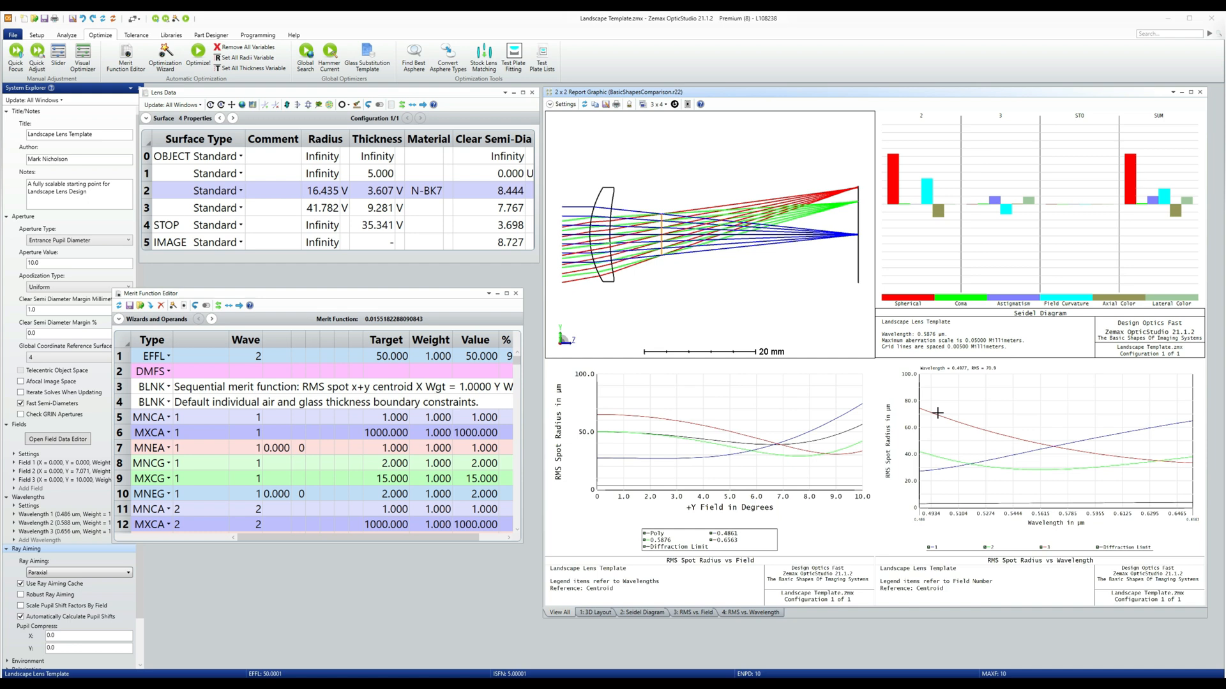
{"action": "left_click", "coordinate": [1188, 91]}
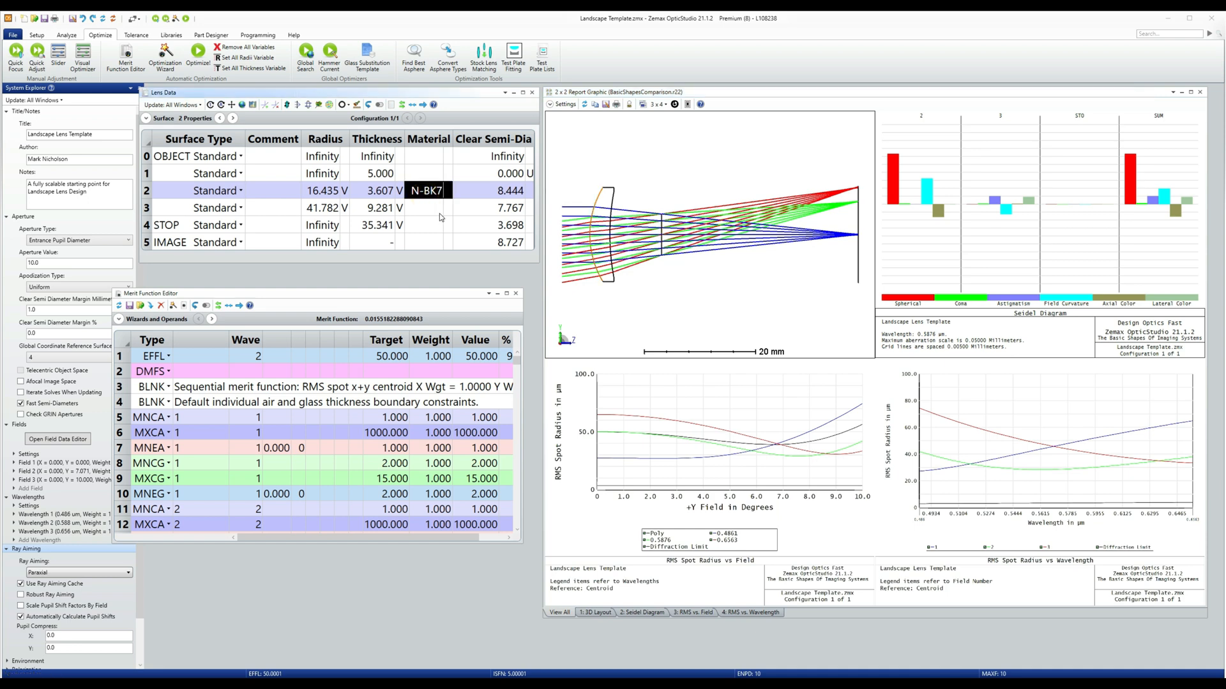
- Change the lens material to COC, re-optimize to merit 0.0161, and refresh plots
{"action": "type", "text": "COC"}
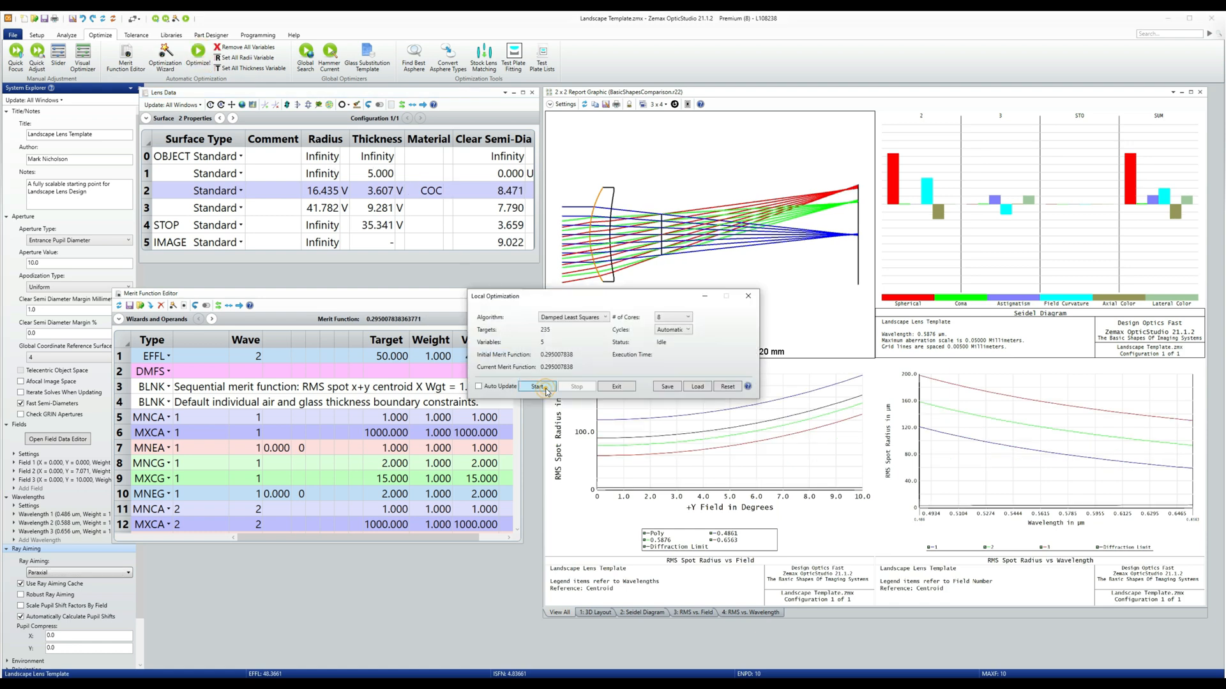
{"action": "left_click", "coordinate": [536, 386]}
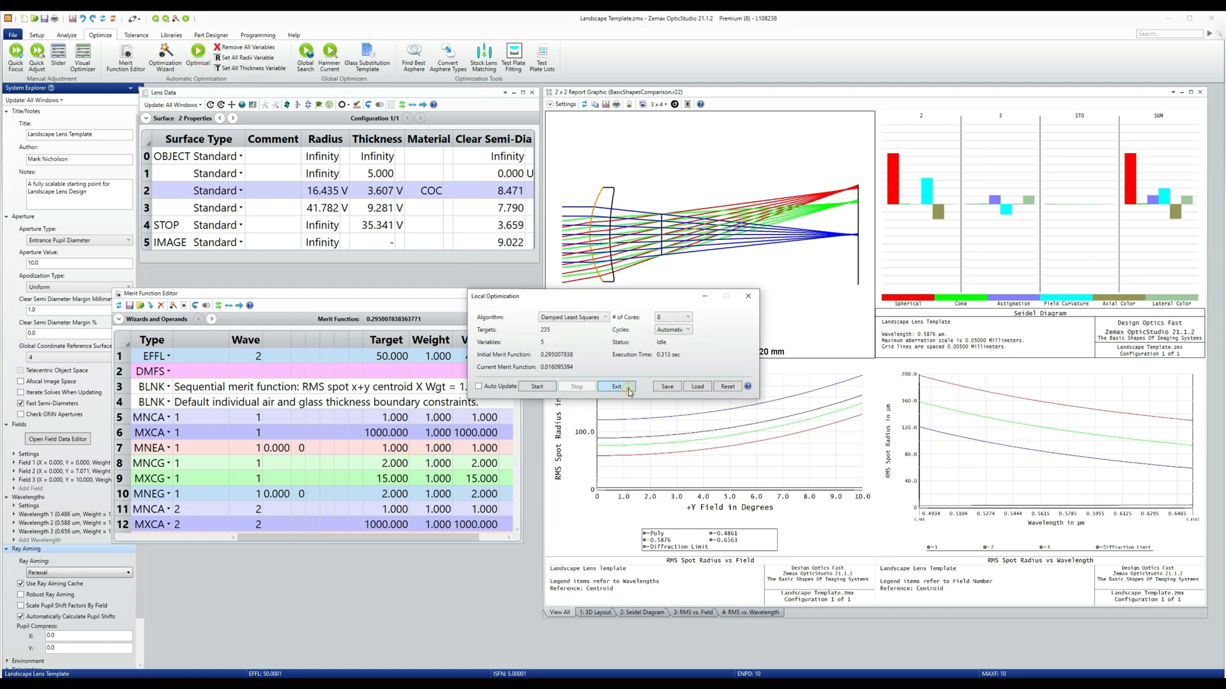
{"action": "left_click", "coordinate": [617, 386]}
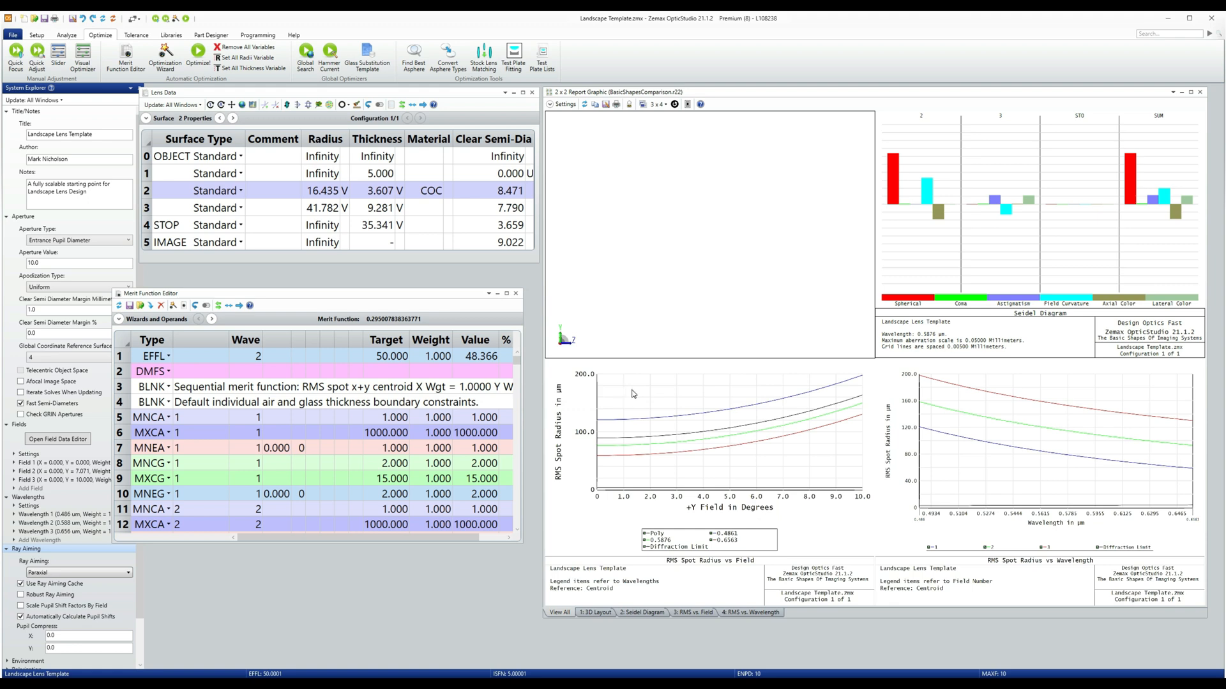
{"action": "left_click", "coordinate": [166, 55]}
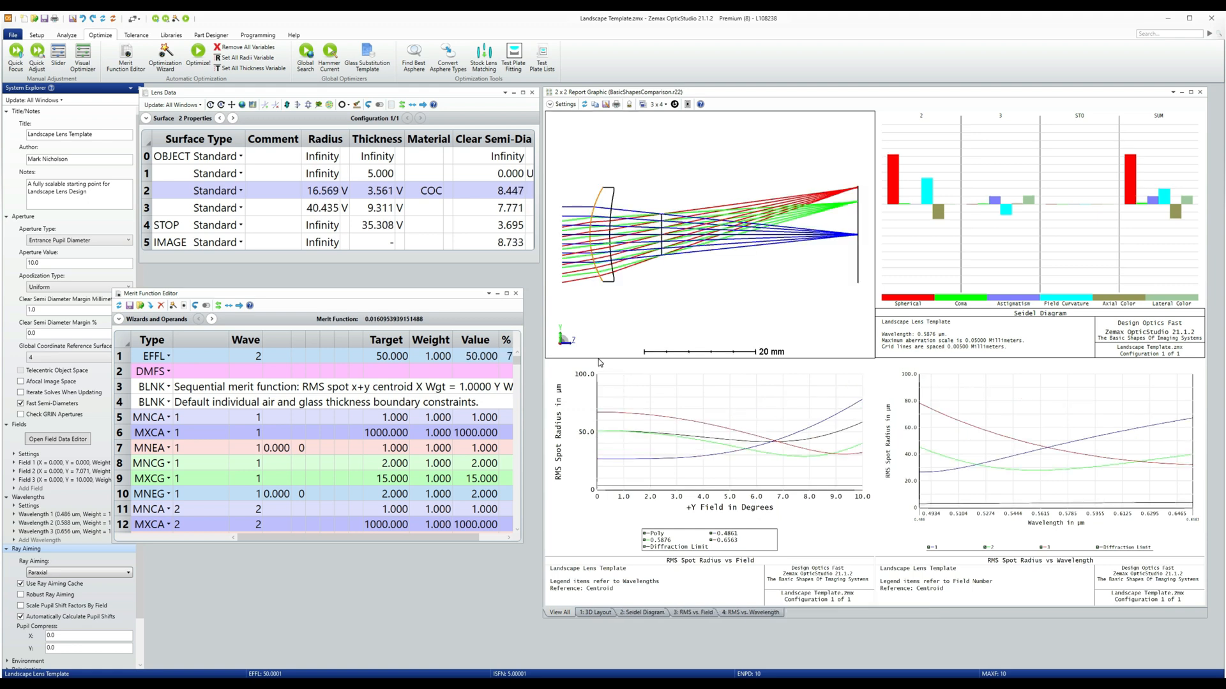
{"action": "mouse_move", "coordinate": [413, 56]}
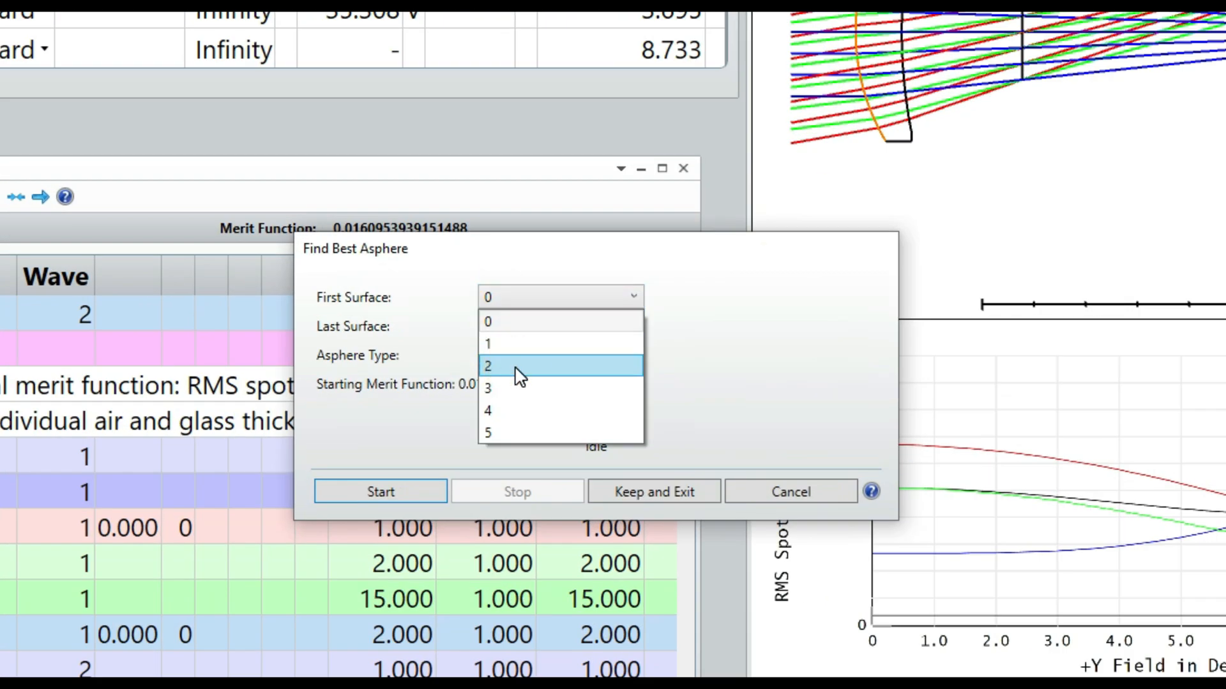
- Run Find Best Asphere on surfaces 2–3 at 4th, 6th and 8th order, then exit
{"action": "left_click", "coordinate": [486, 365]}
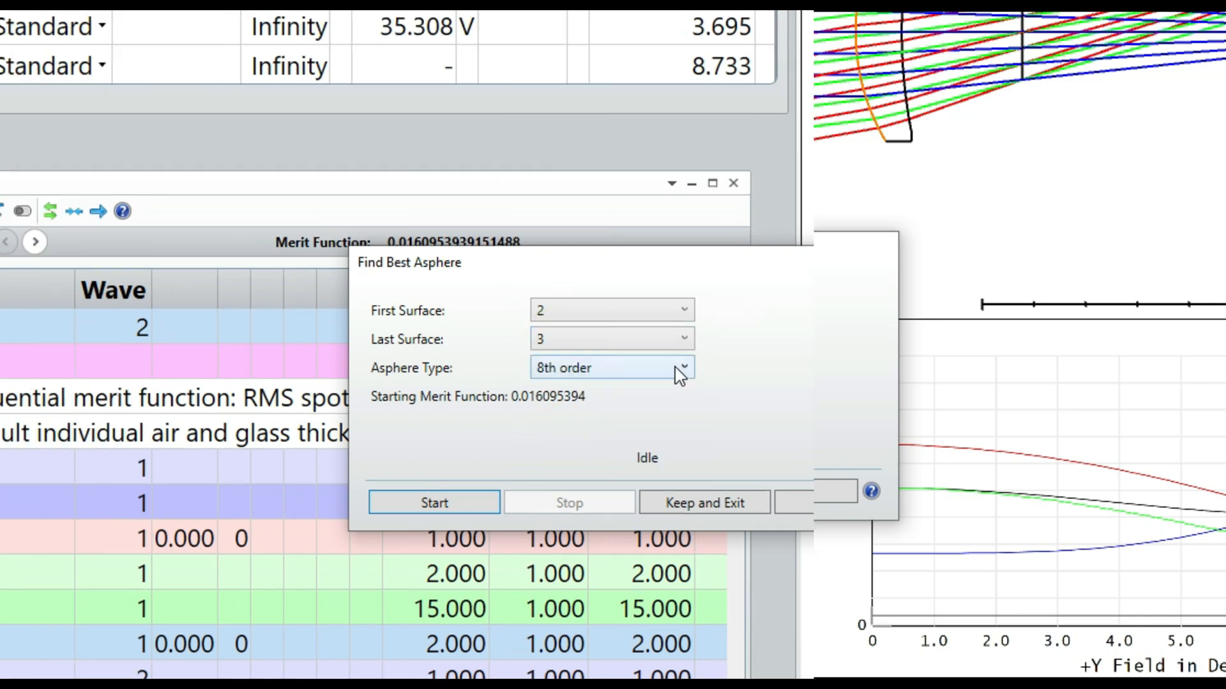
{"action": "left_click", "coordinate": [610, 368]}
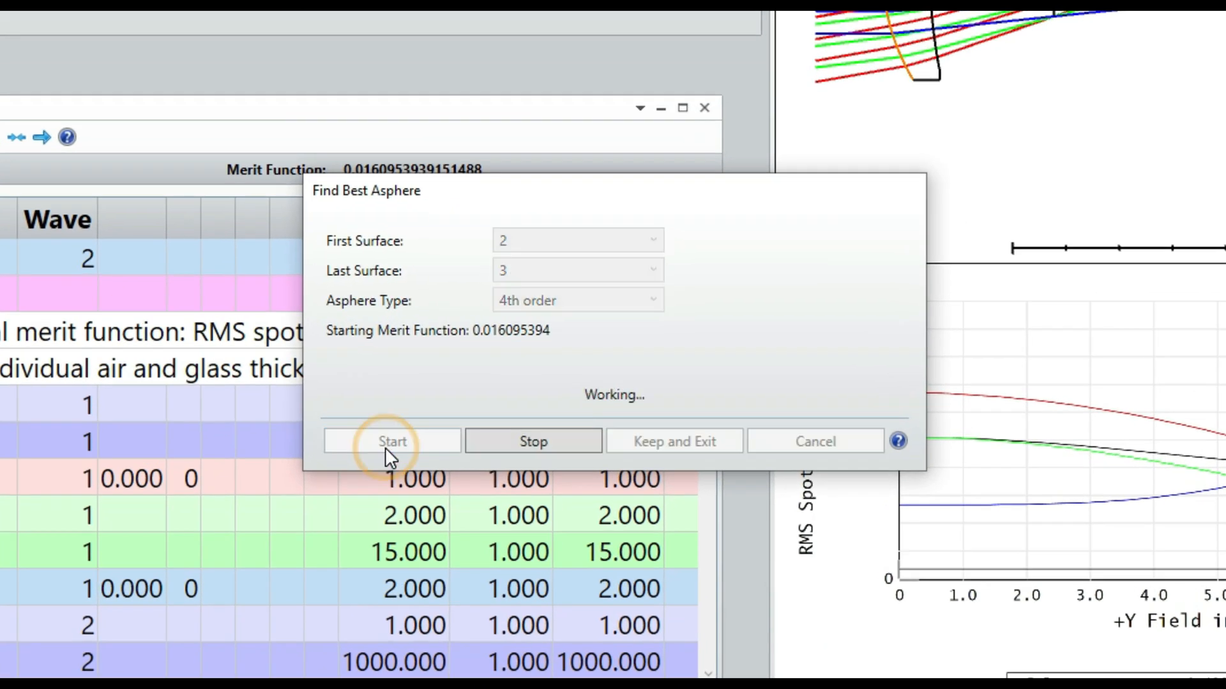
{"action": "left_click", "coordinate": [391, 441]}
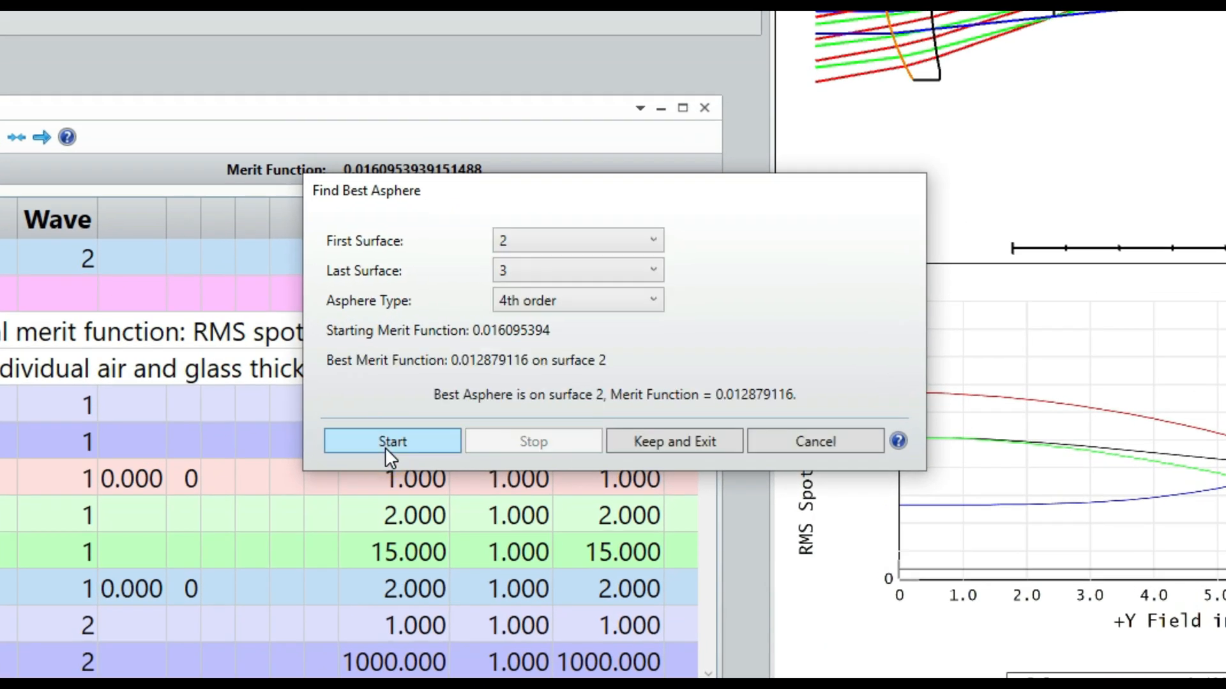
{"action": "mouse_move", "coordinate": [409, 394]}
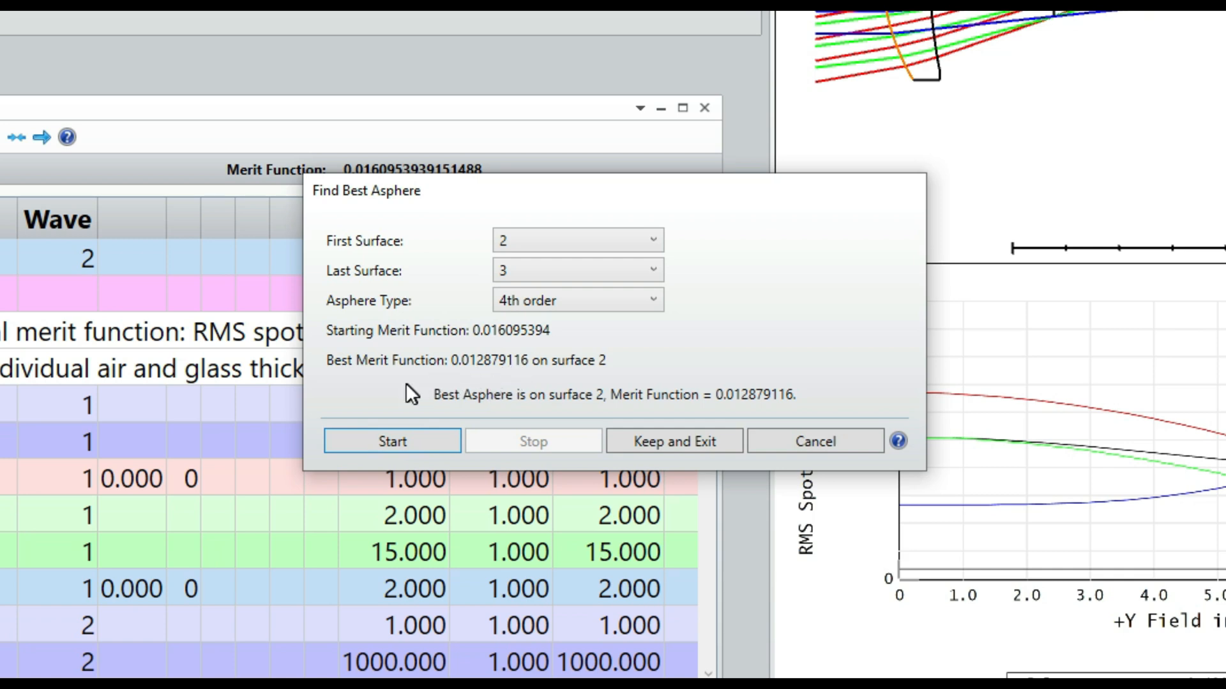
{"action": "mouse_move", "coordinate": [480, 381]}
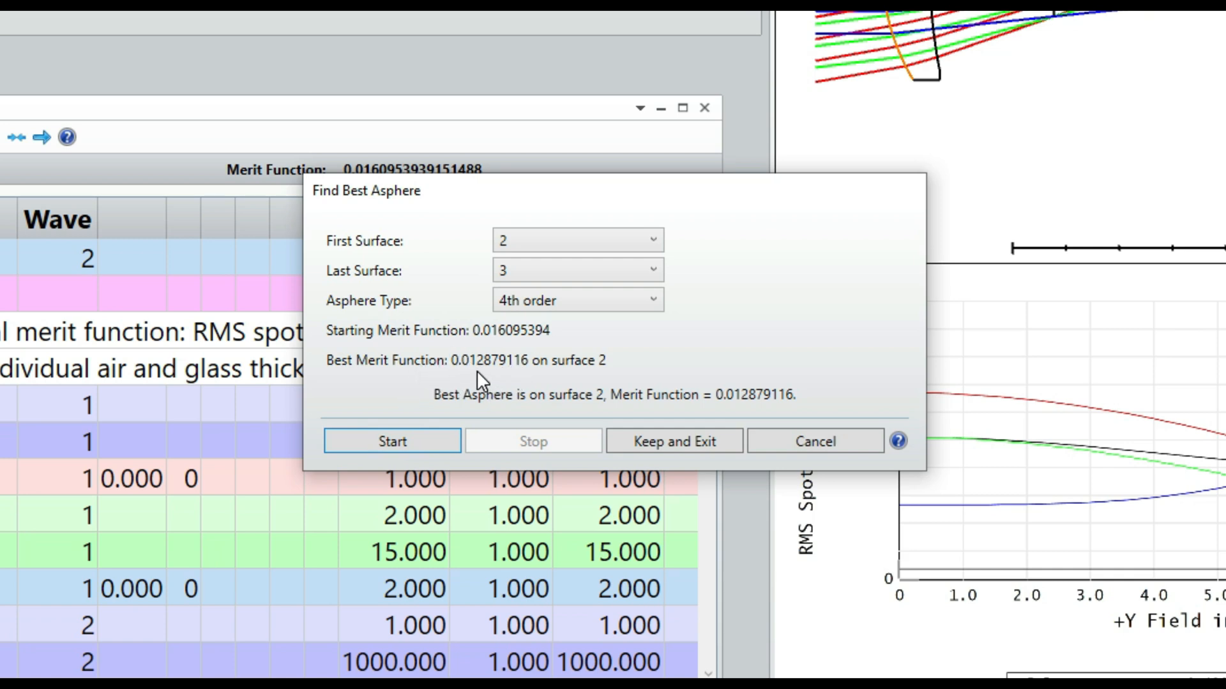
{"action": "mouse_move", "coordinate": [585, 365]}
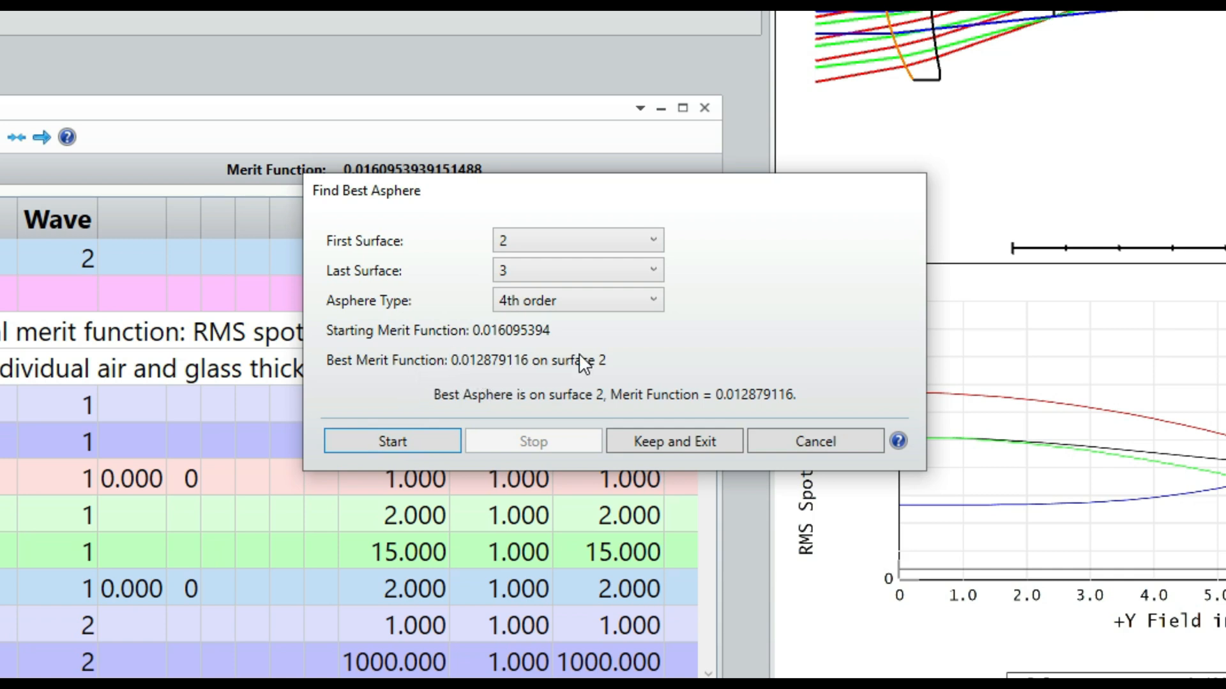
{"action": "left_click", "coordinate": [577, 300]}
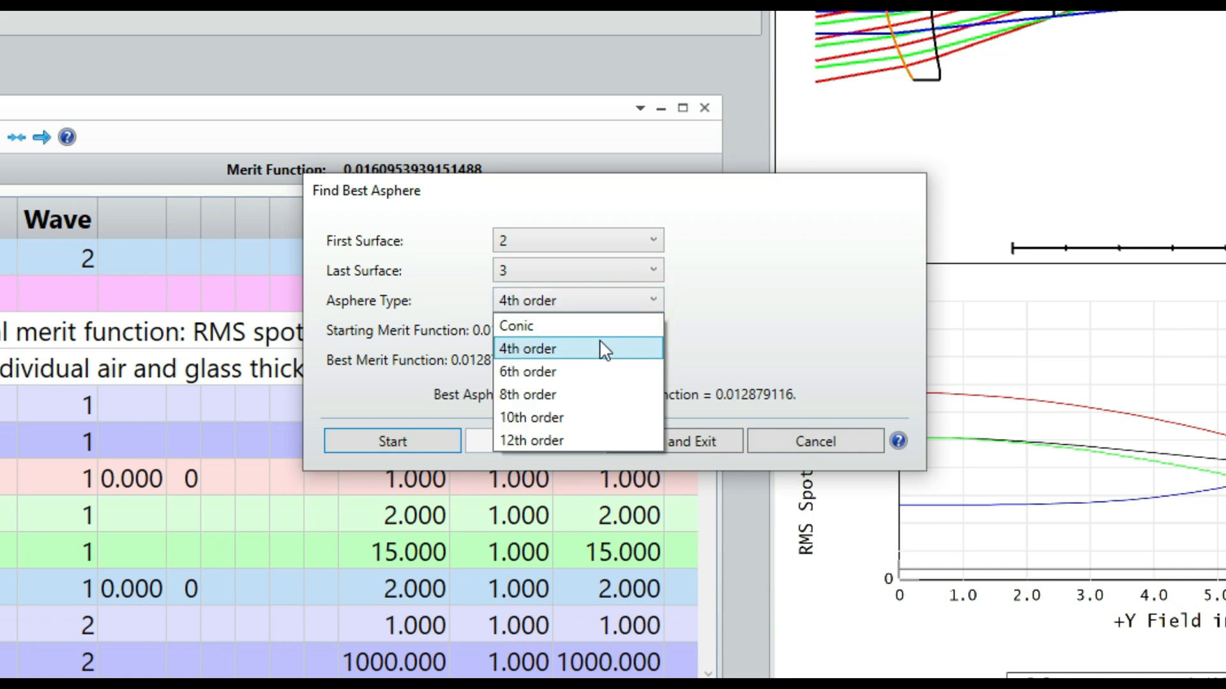
{"action": "left_click", "coordinate": [527, 372]}
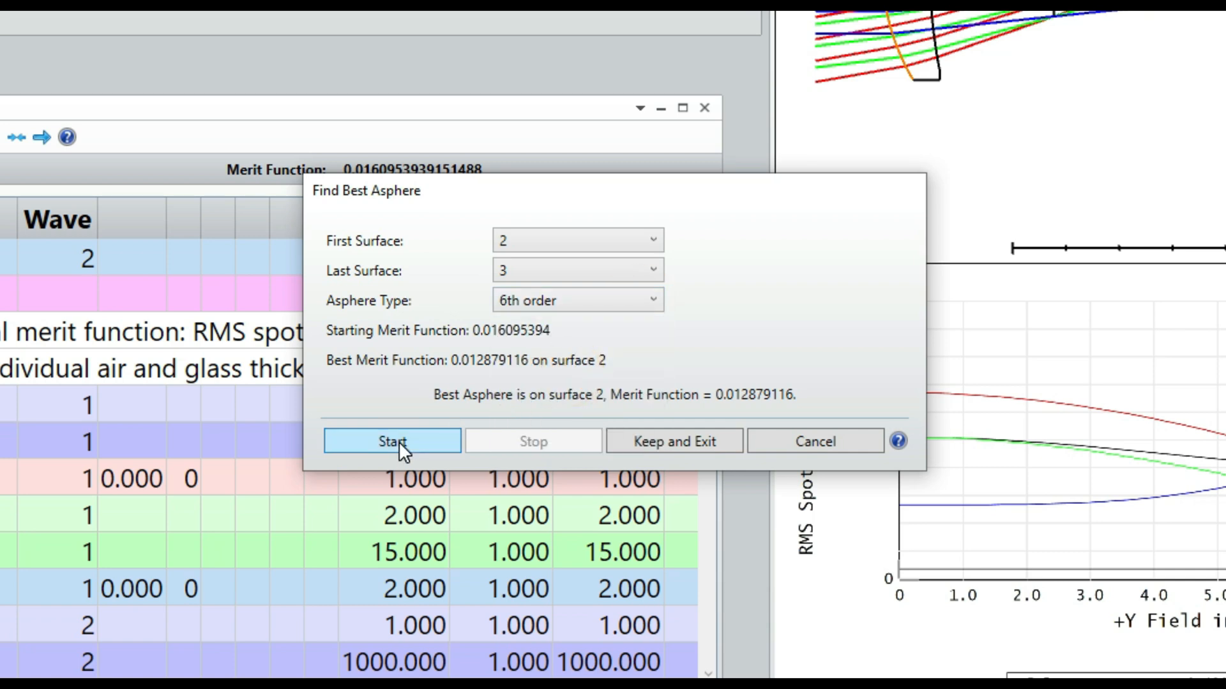
{"action": "left_click", "coordinate": [391, 441]}
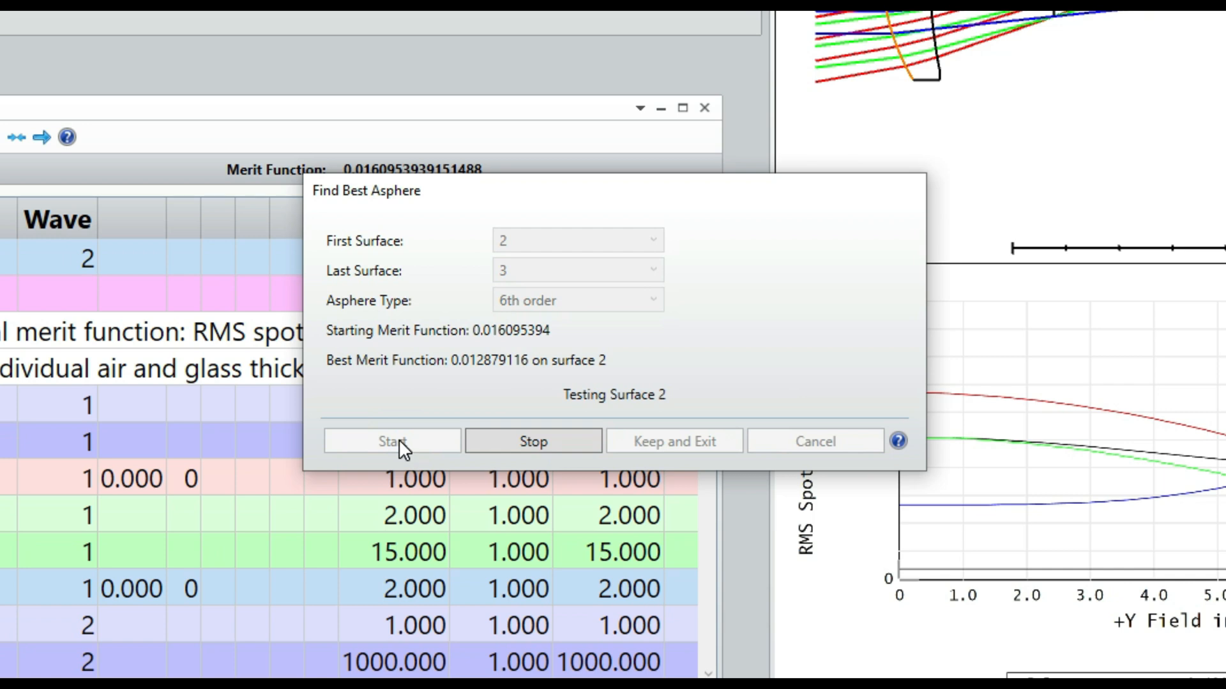
{"action": "left_click", "coordinate": [577, 300]}
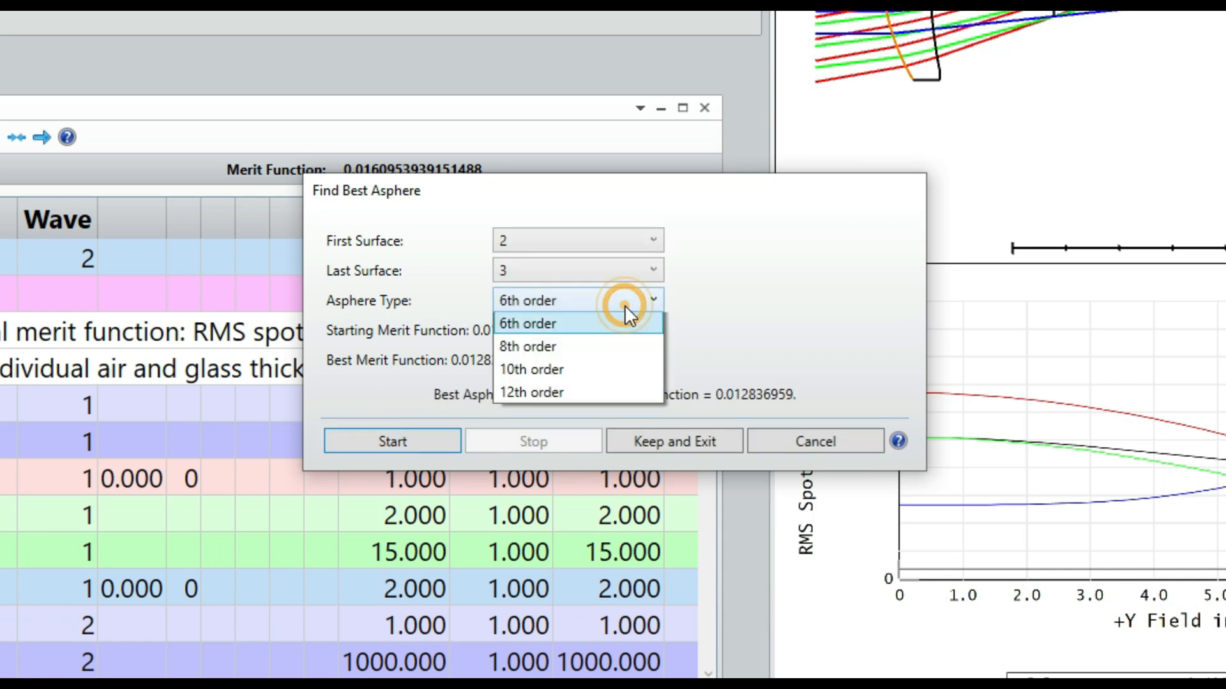
{"action": "left_click", "coordinate": [528, 346]}
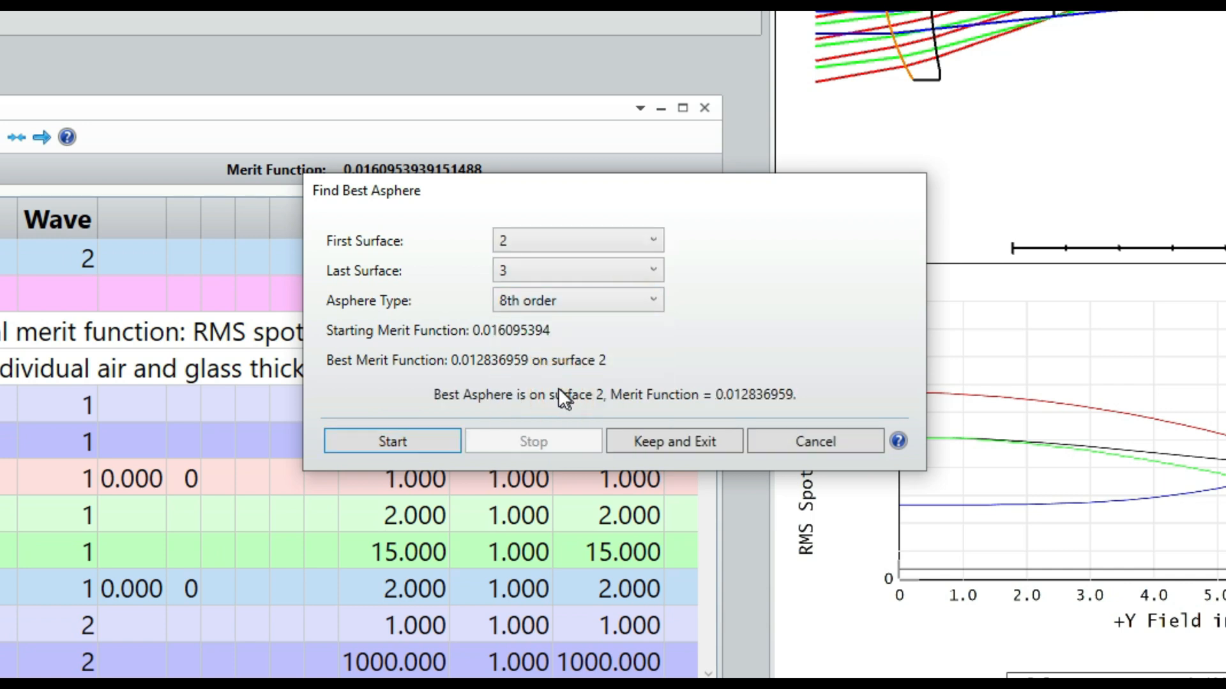
{"action": "left_click", "coordinate": [391, 440]}
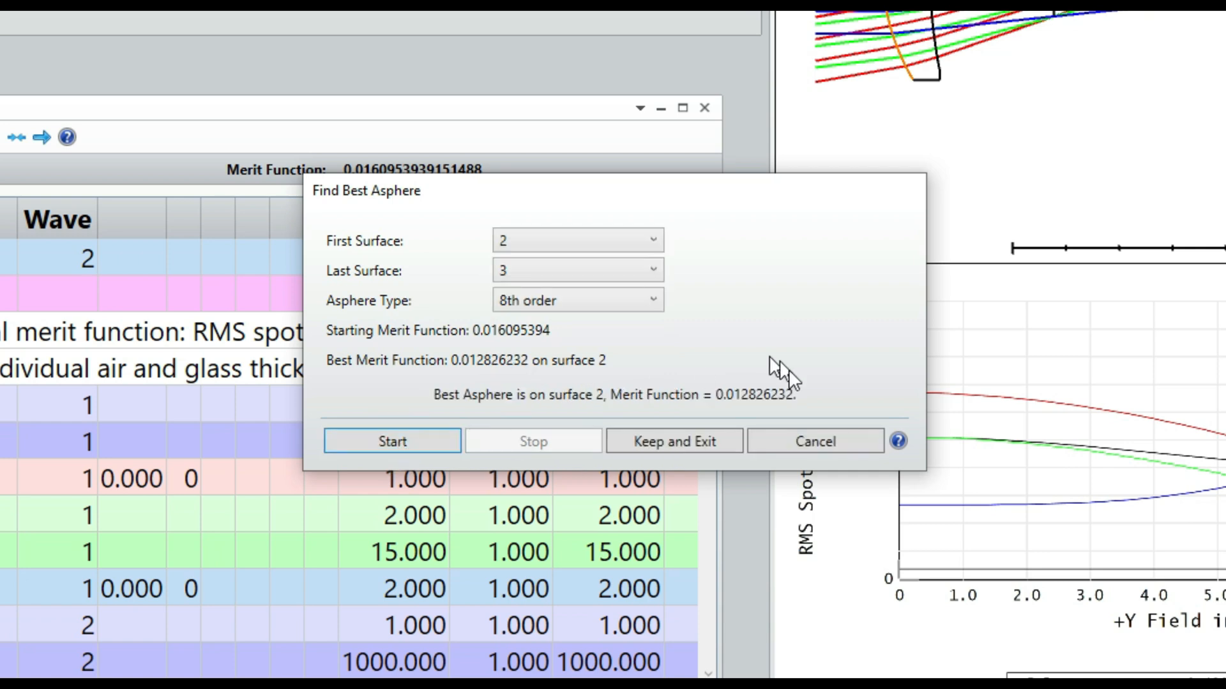
{"action": "mouse_move", "coordinate": [609, 324]}
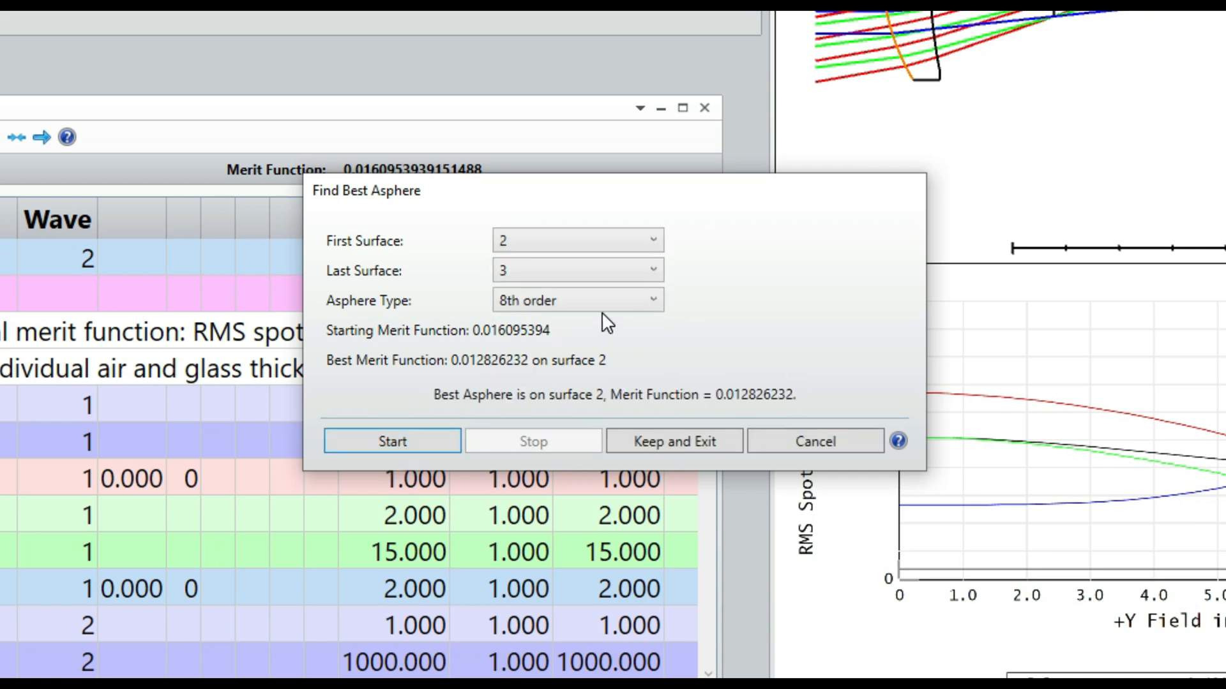
{"action": "left_click", "coordinate": [391, 440]}
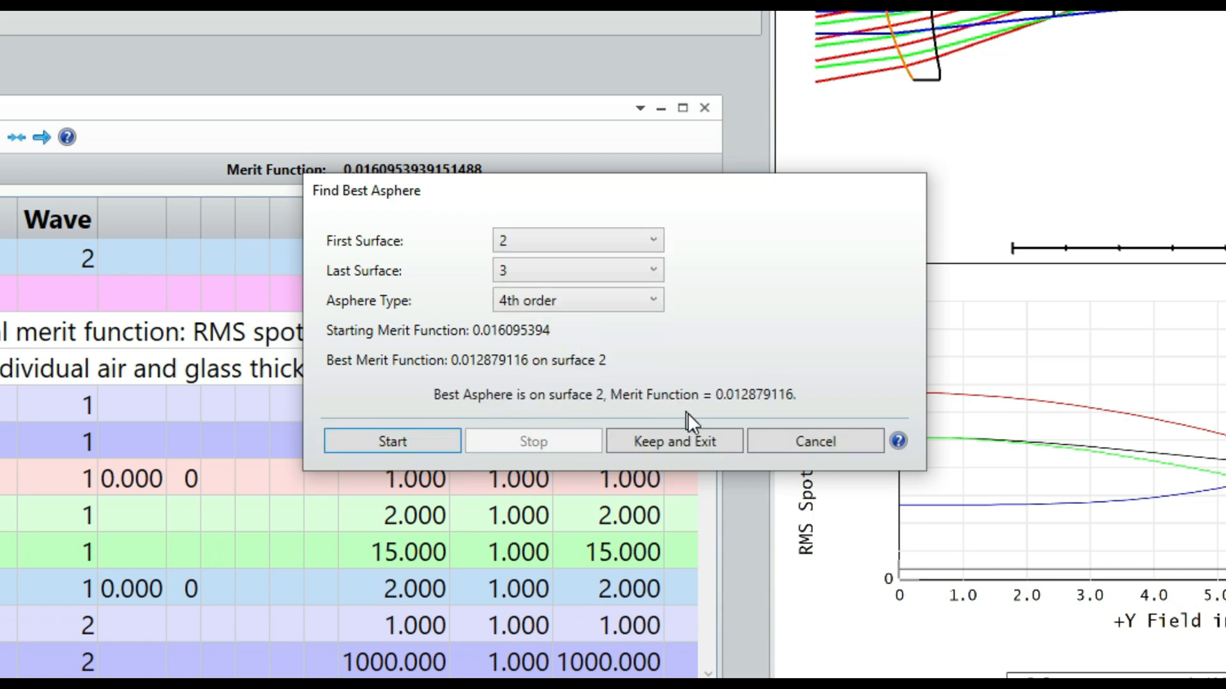
{"action": "left_click", "coordinate": [673, 441]}
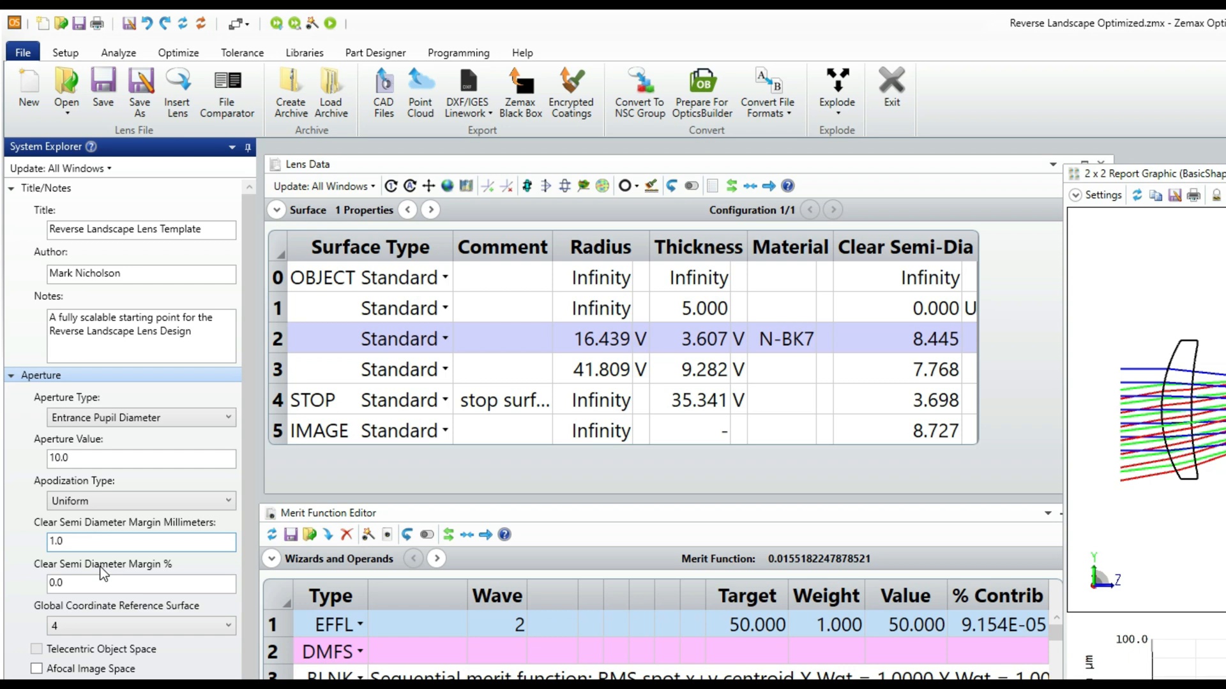
{"action": "left_click", "coordinate": [141, 541]}
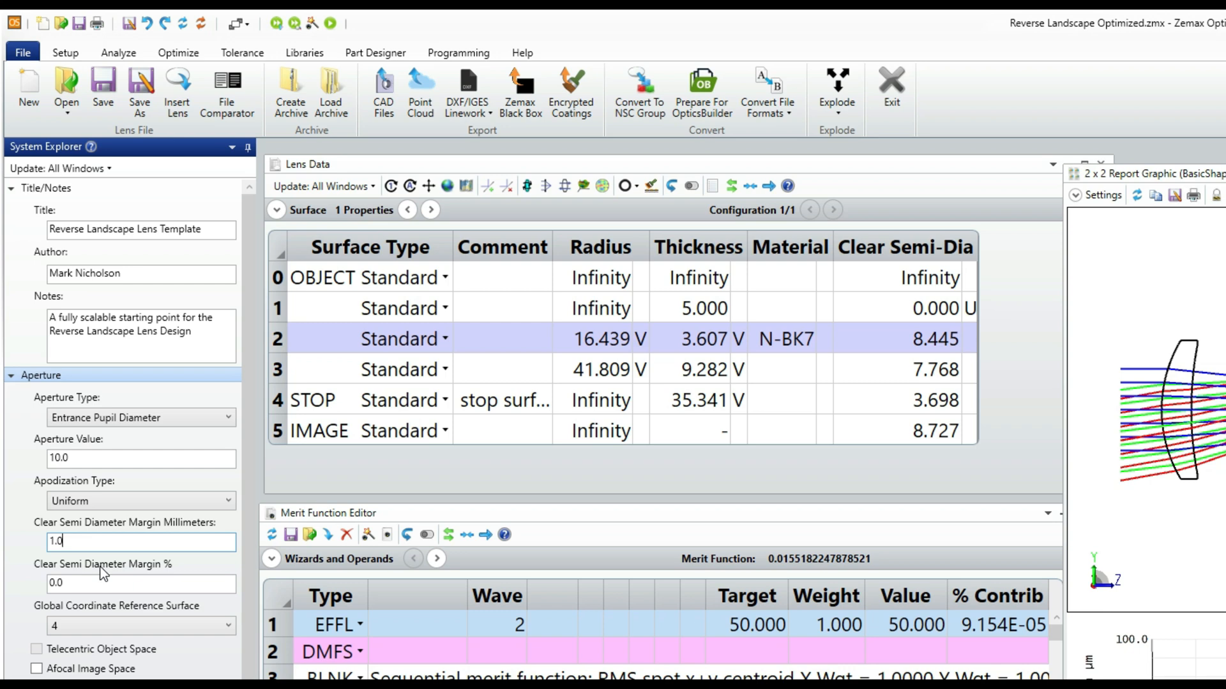
{"action": "left_click", "coordinate": [243, 90]}
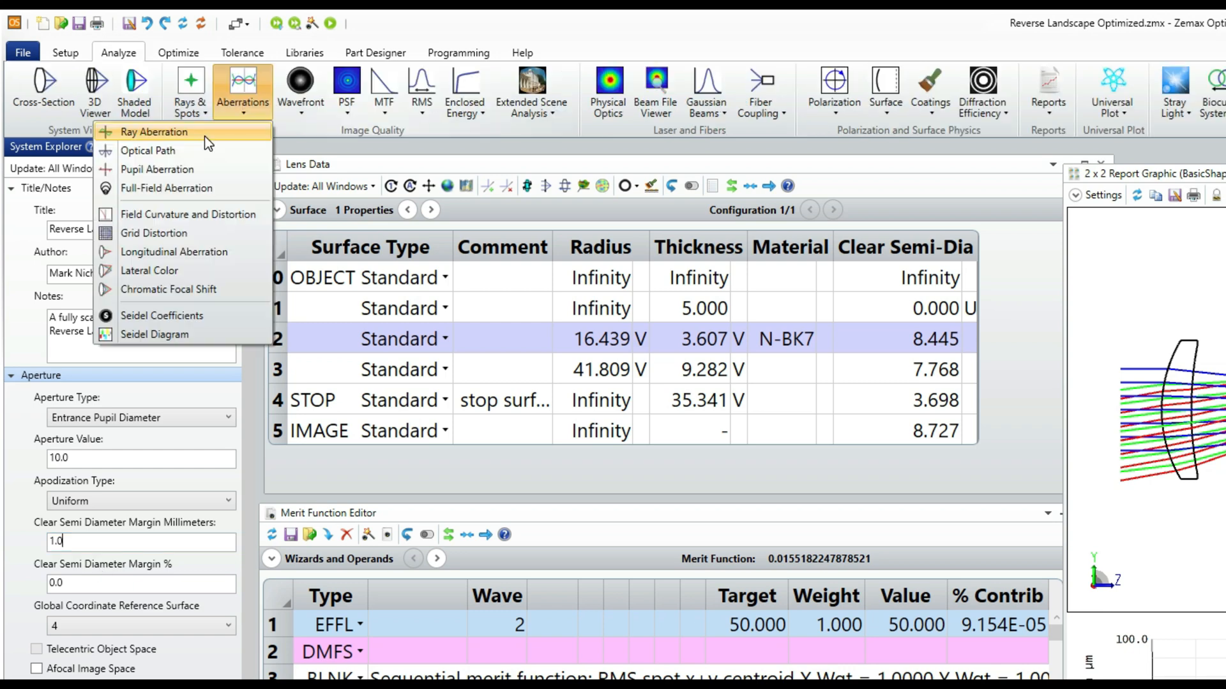
{"action": "left_click", "coordinate": [154, 132]}
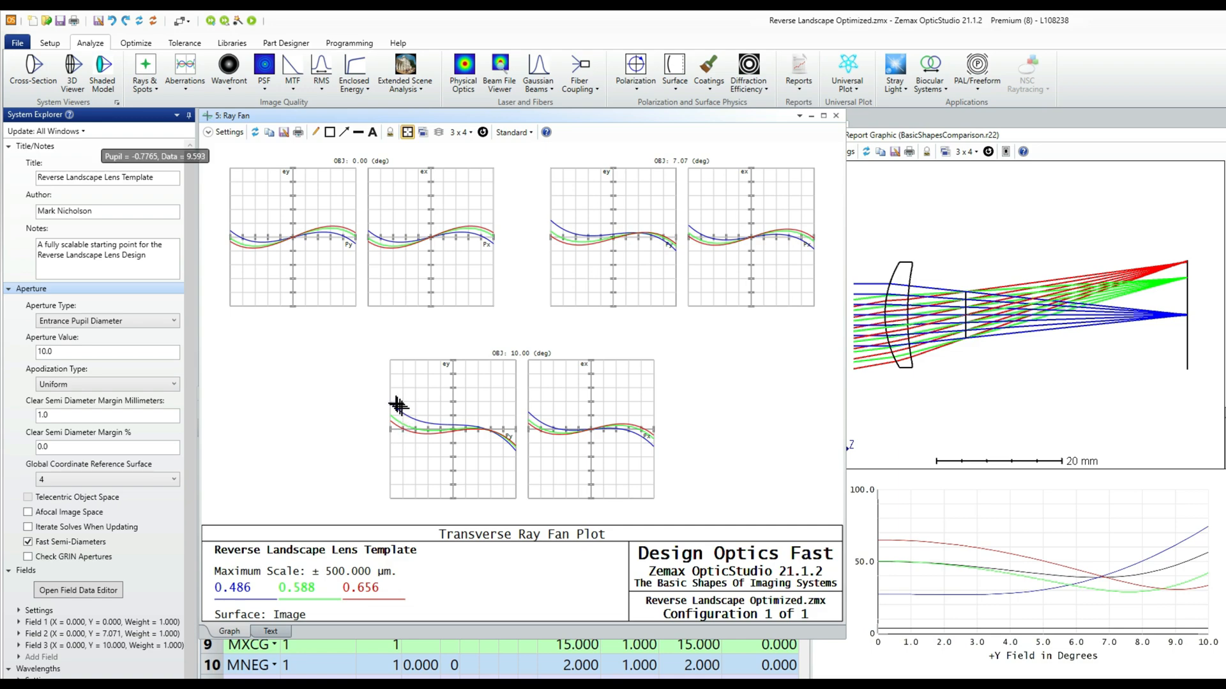
{"action": "mouse_move", "coordinate": [383, 399]}
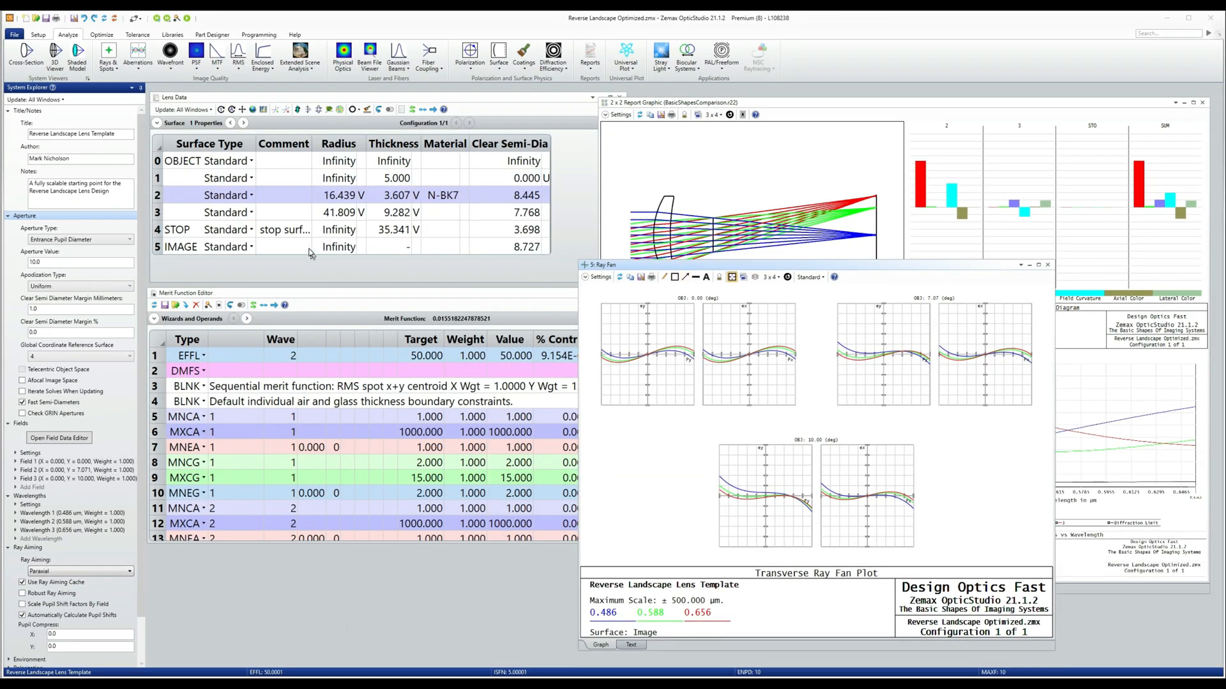
- Create a footprint diagram at stop surface 4 and a matrix spot diagram
{"action": "left_click", "coordinate": [107, 59]}
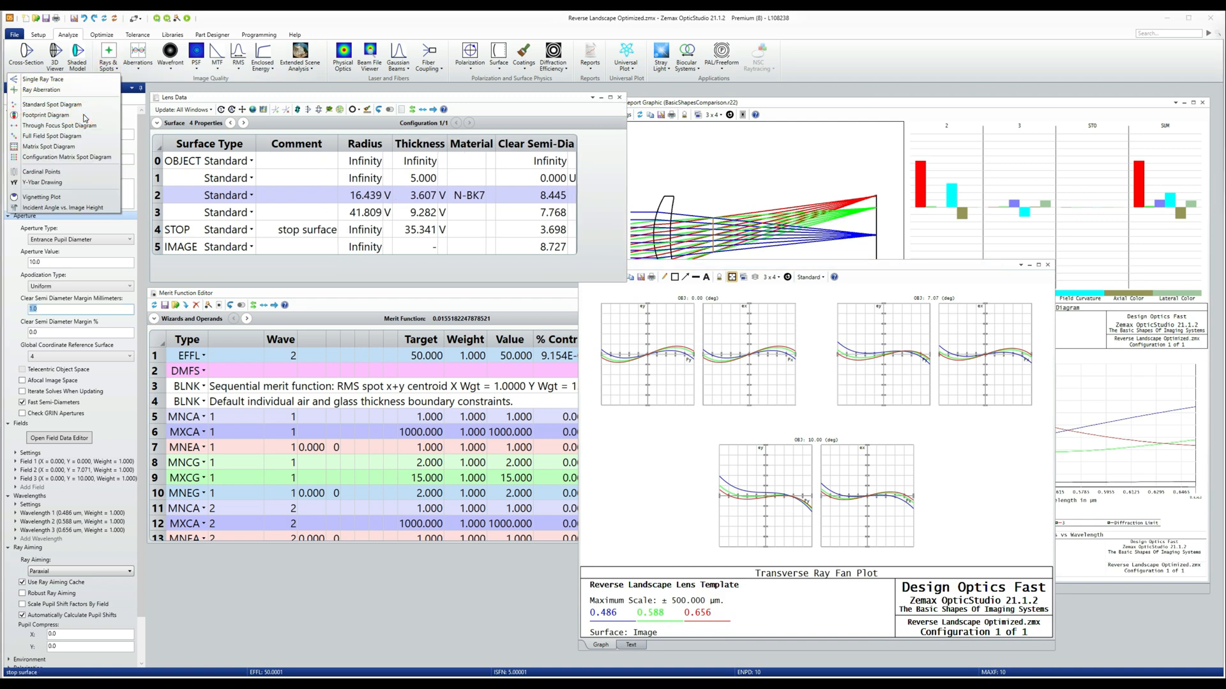
{"action": "left_click", "coordinate": [46, 115]}
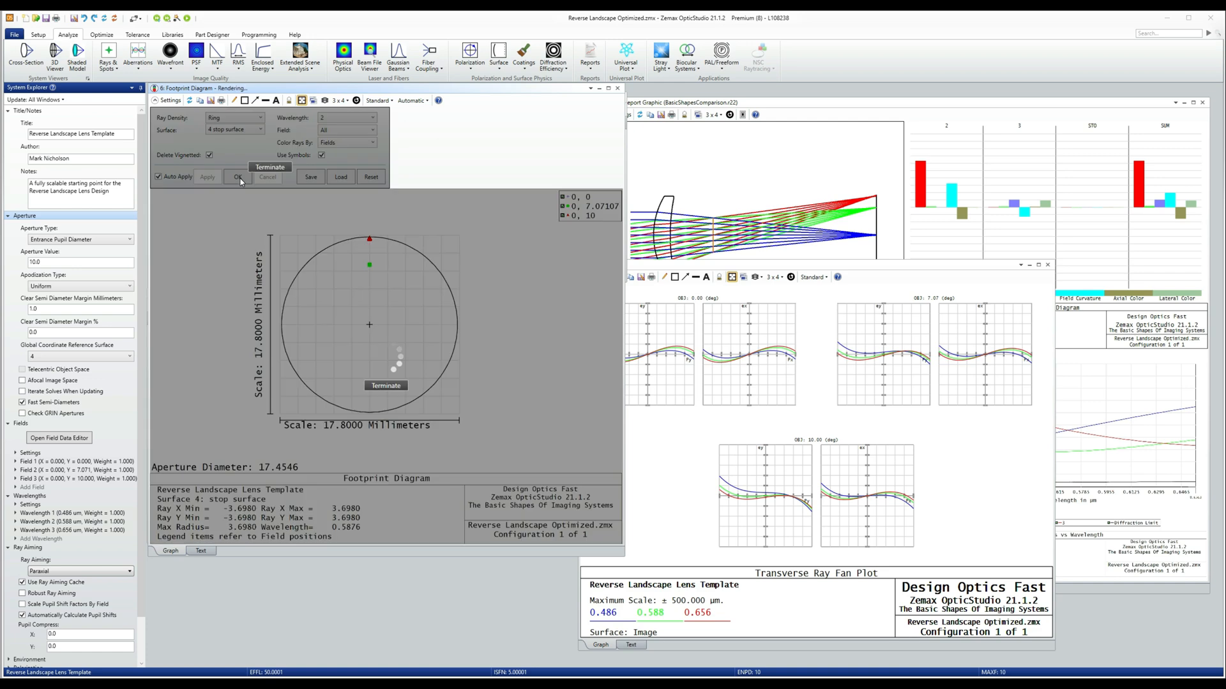
{"action": "left_click", "coordinate": [107, 58]}
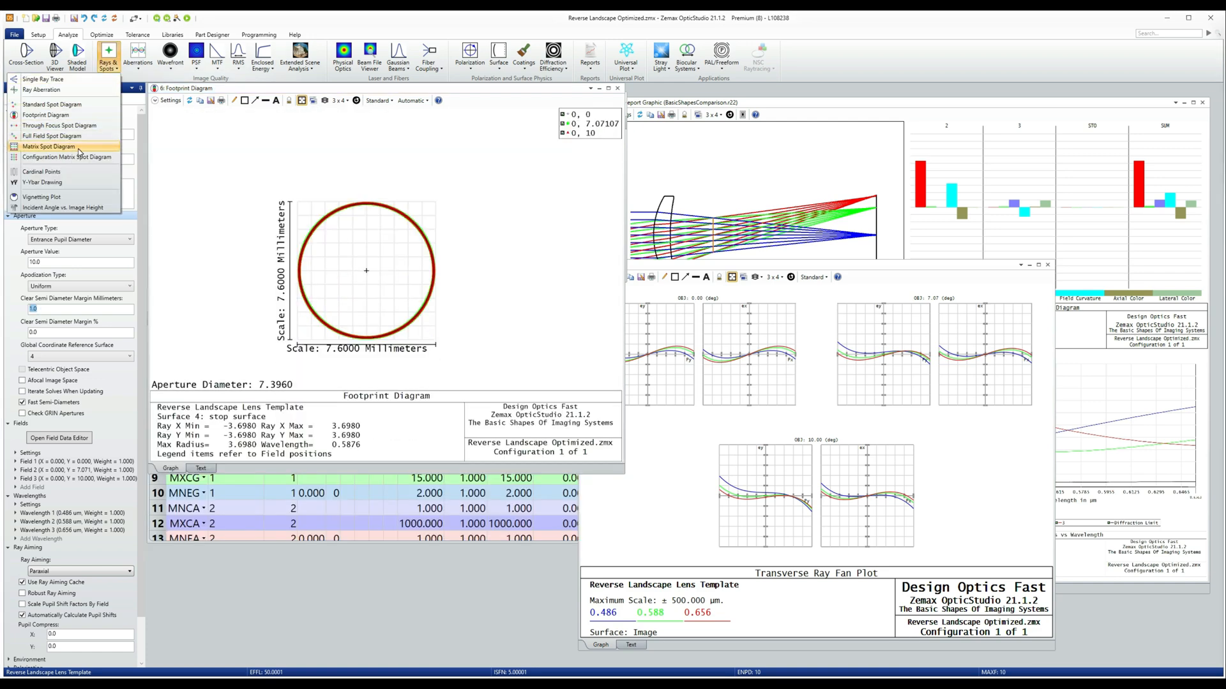
{"action": "mouse_move", "coordinate": [49, 146]}
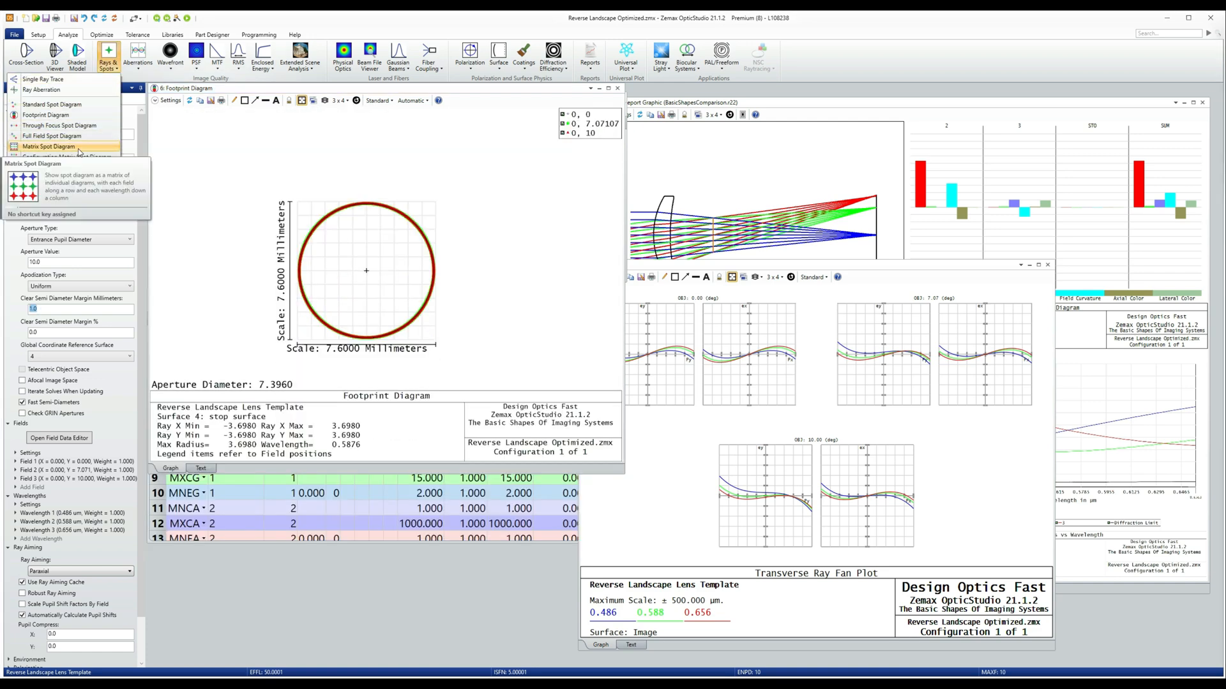
{"action": "left_click", "coordinate": [50, 146]}
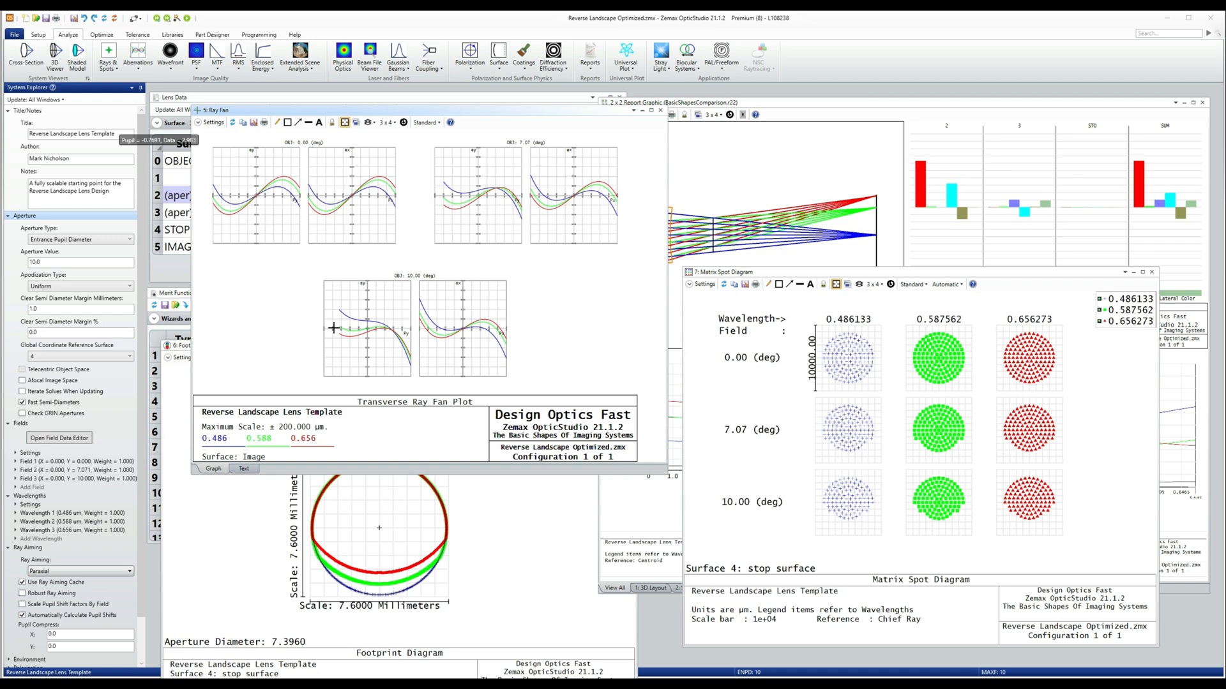
{"action": "mouse_move", "coordinate": [664, 116]}
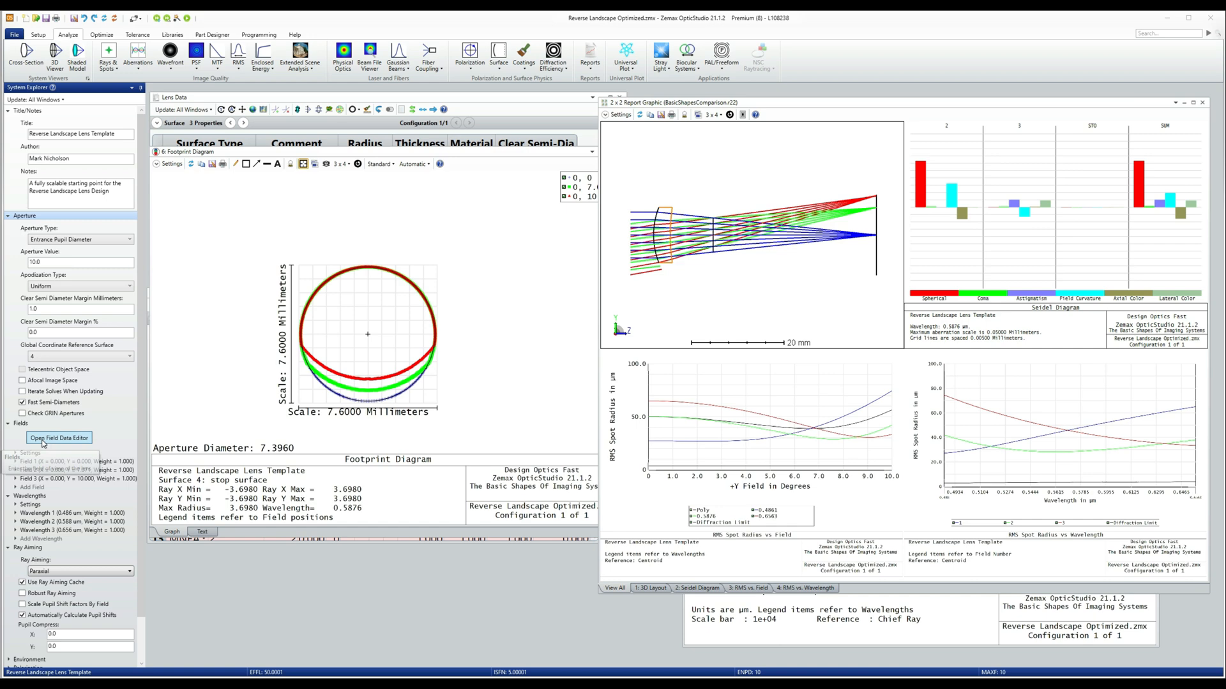
- Open the Field Data Editor and set all vignetting factors automatically
{"action": "left_click", "coordinate": [58, 438]}
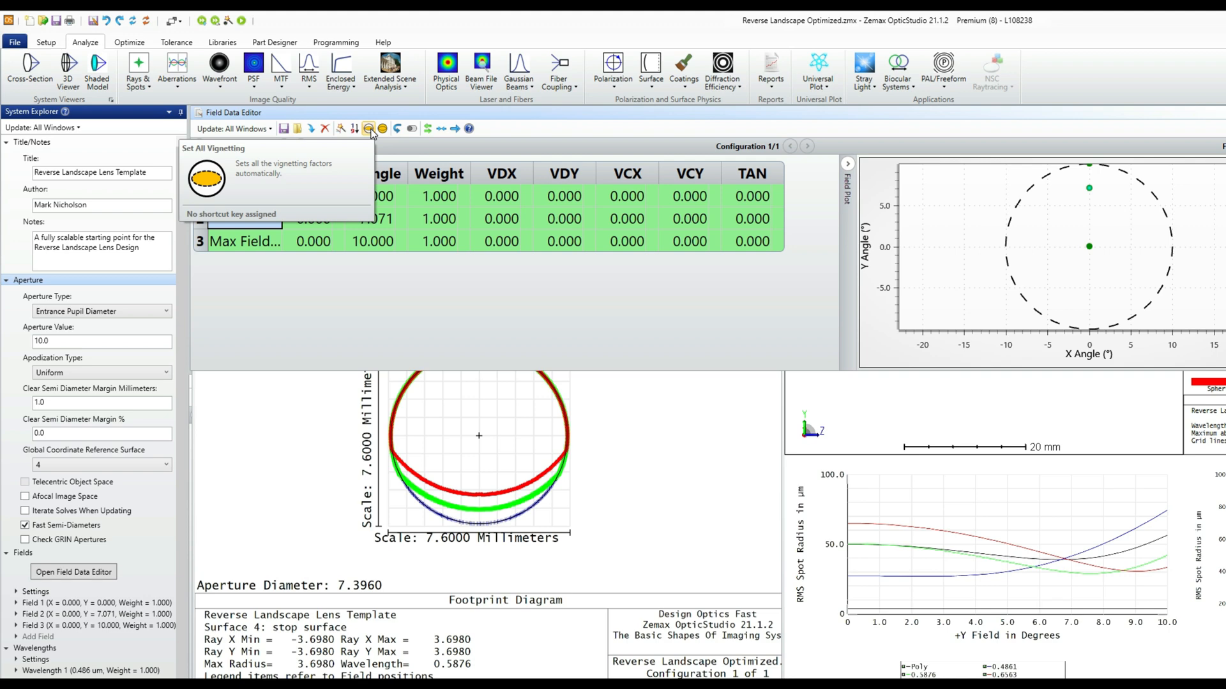
{"action": "left_click", "coordinate": [369, 128]}
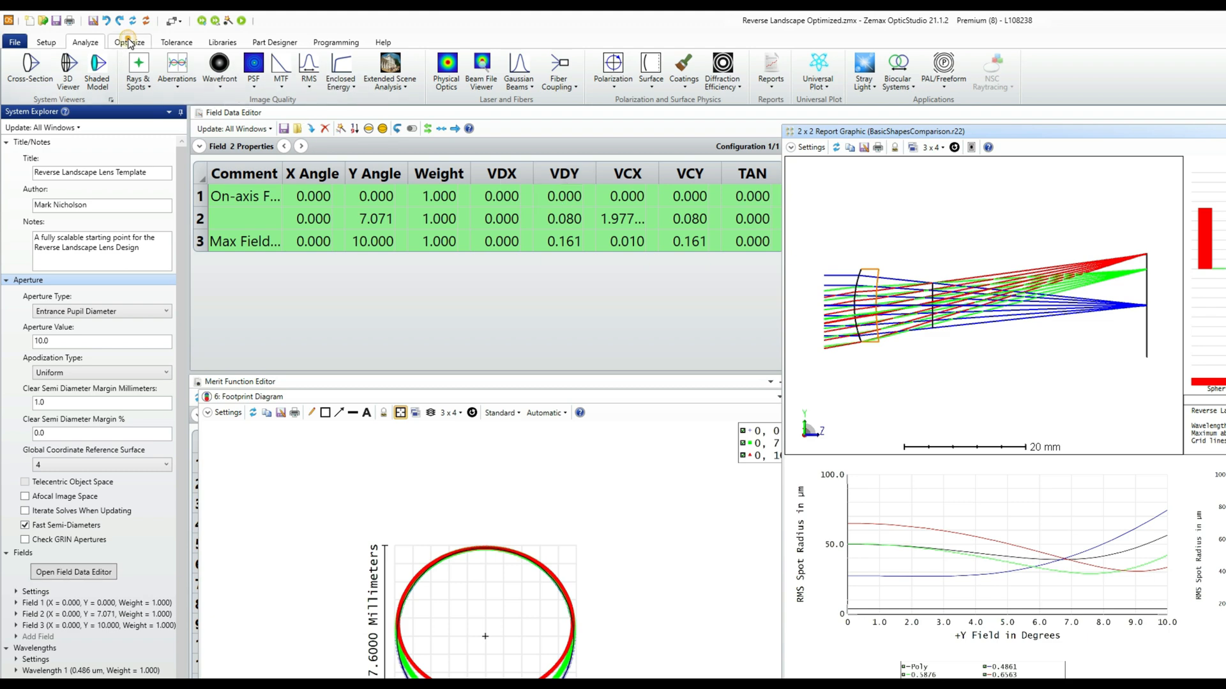
- Run Local Optimization on the vignetted lens, reaching merit 0.013542580
{"action": "left_click", "coordinate": [129, 42]}
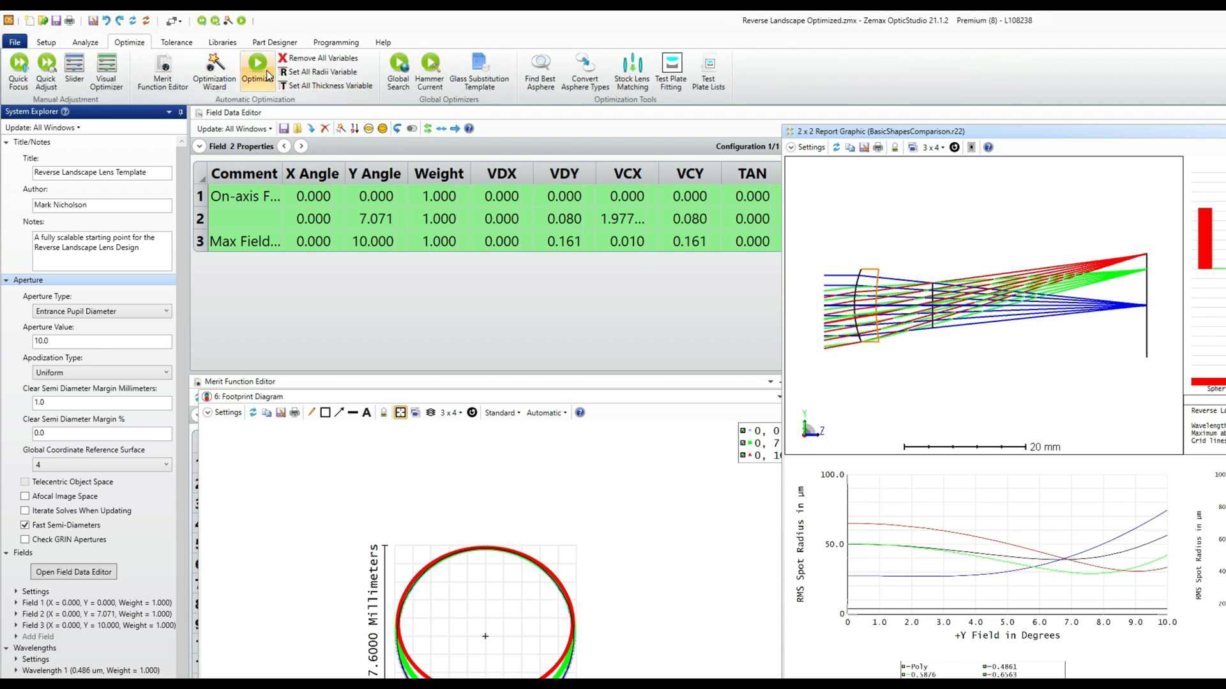
{"action": "left_click", "coordinate": [257, 69]}
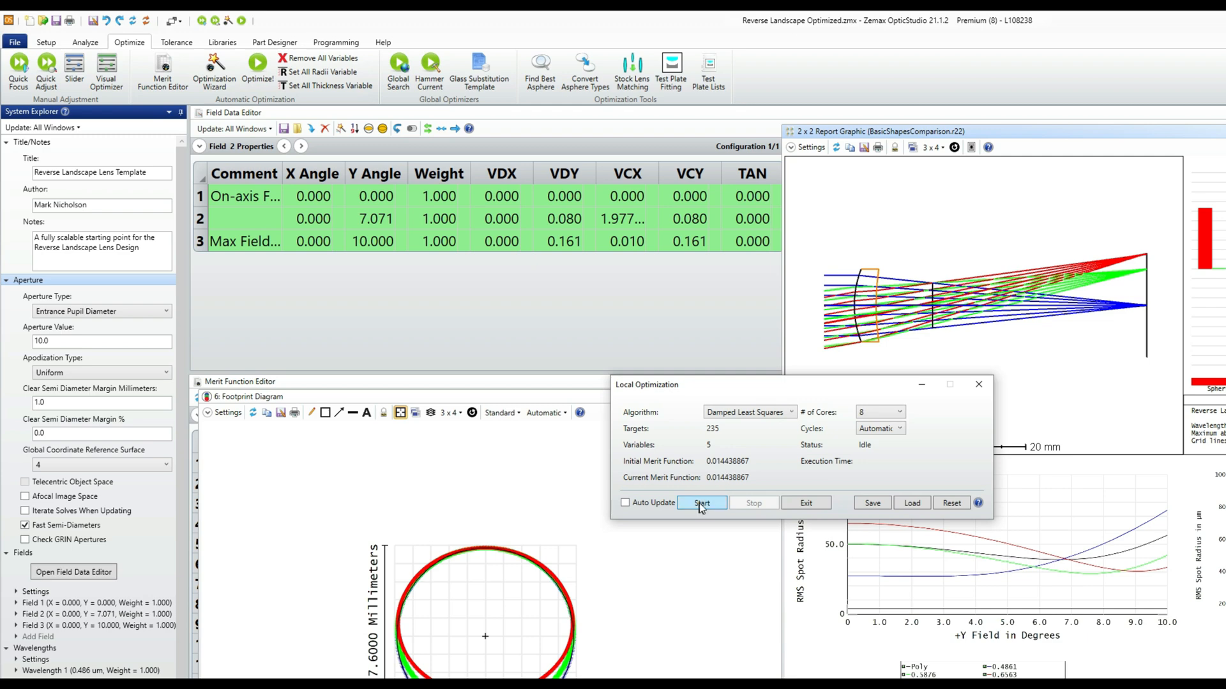
{"action": "left_click", "coordinate": [701, 502]}
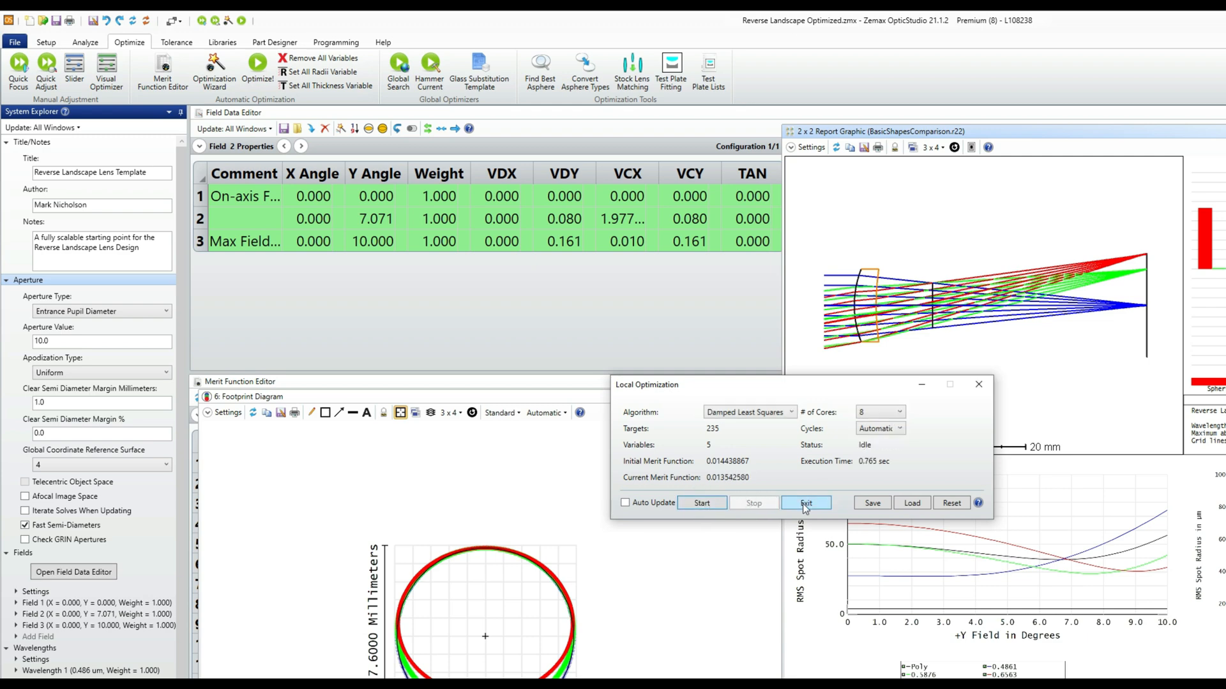
{"action": "left_click", "coordinate": [805, 503]}
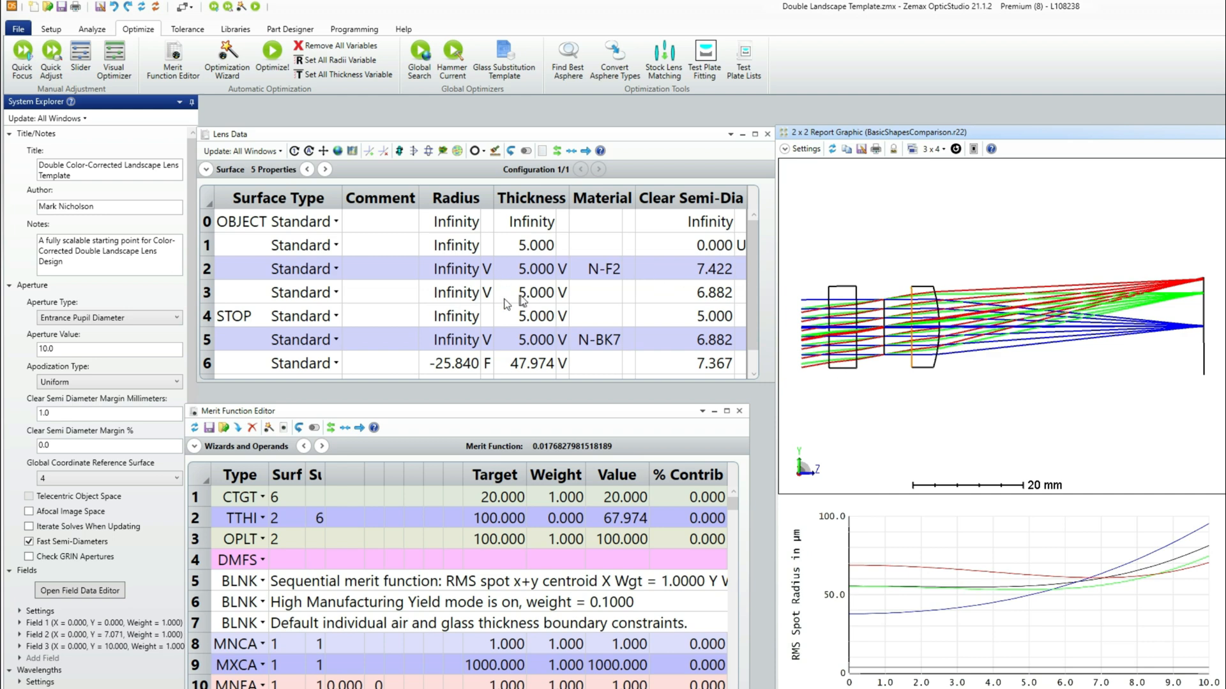
{"action": "mouse_move", "coordinate": [251, 315]}
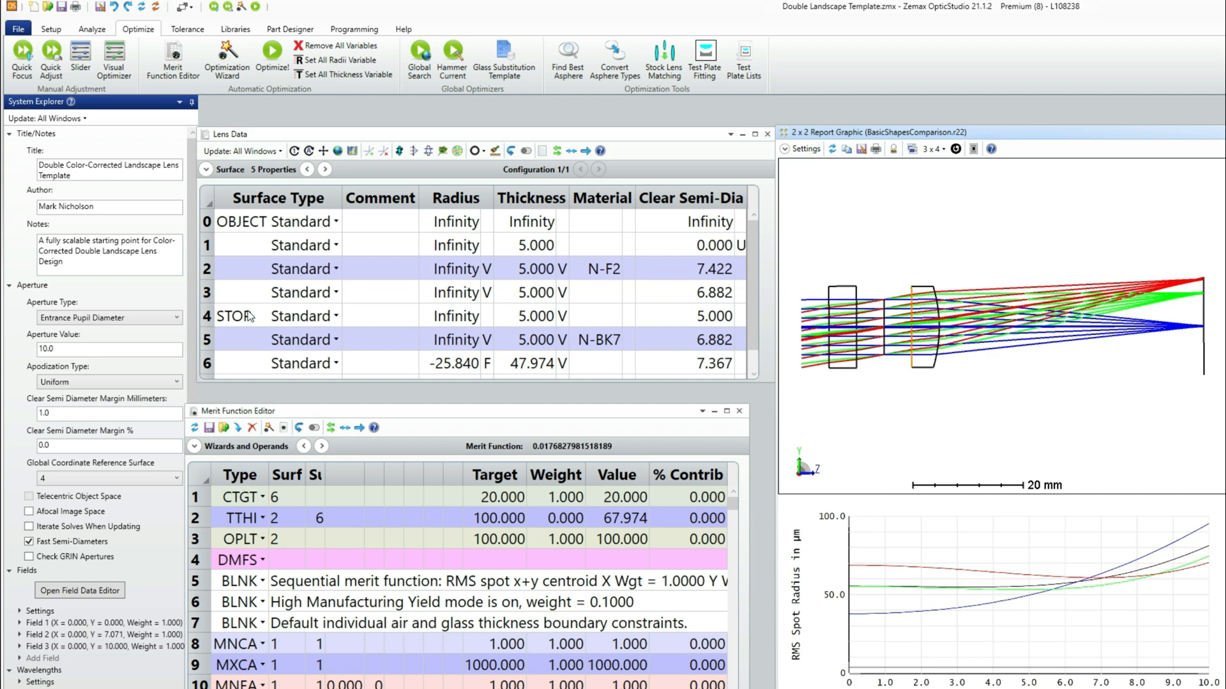
{"action": "mouse_move", "coordinate": [812, 314]}
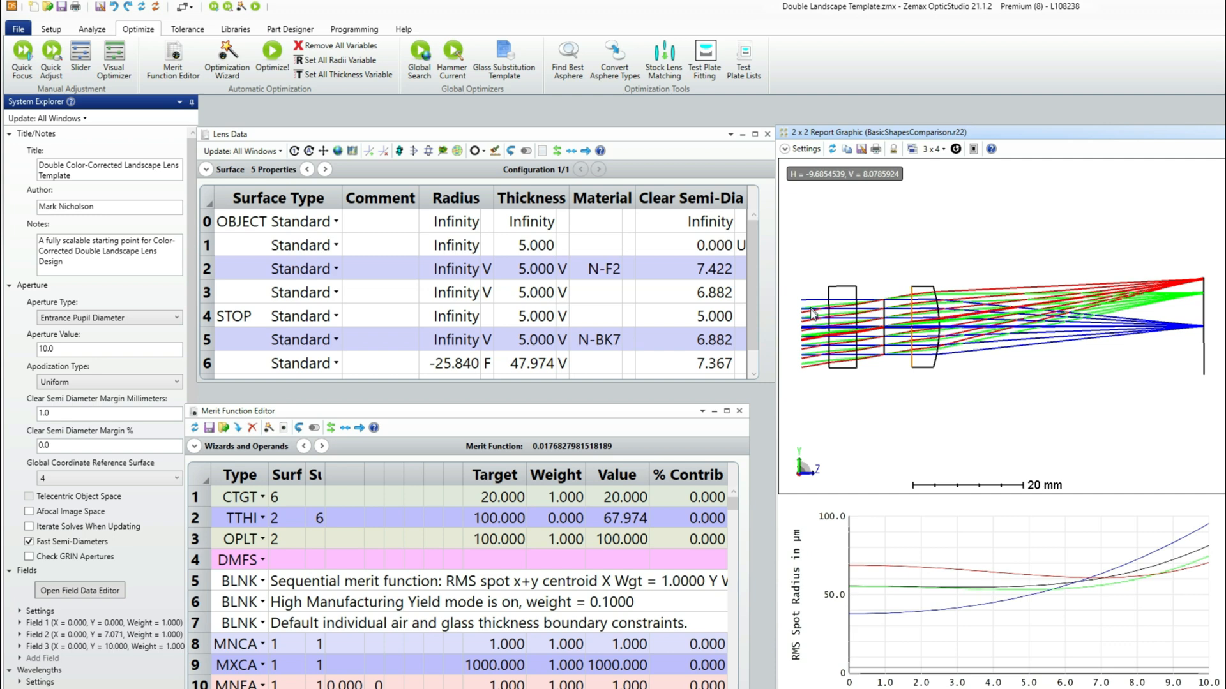
{"action": "mouse_move", "coordinate": [66, 328]}
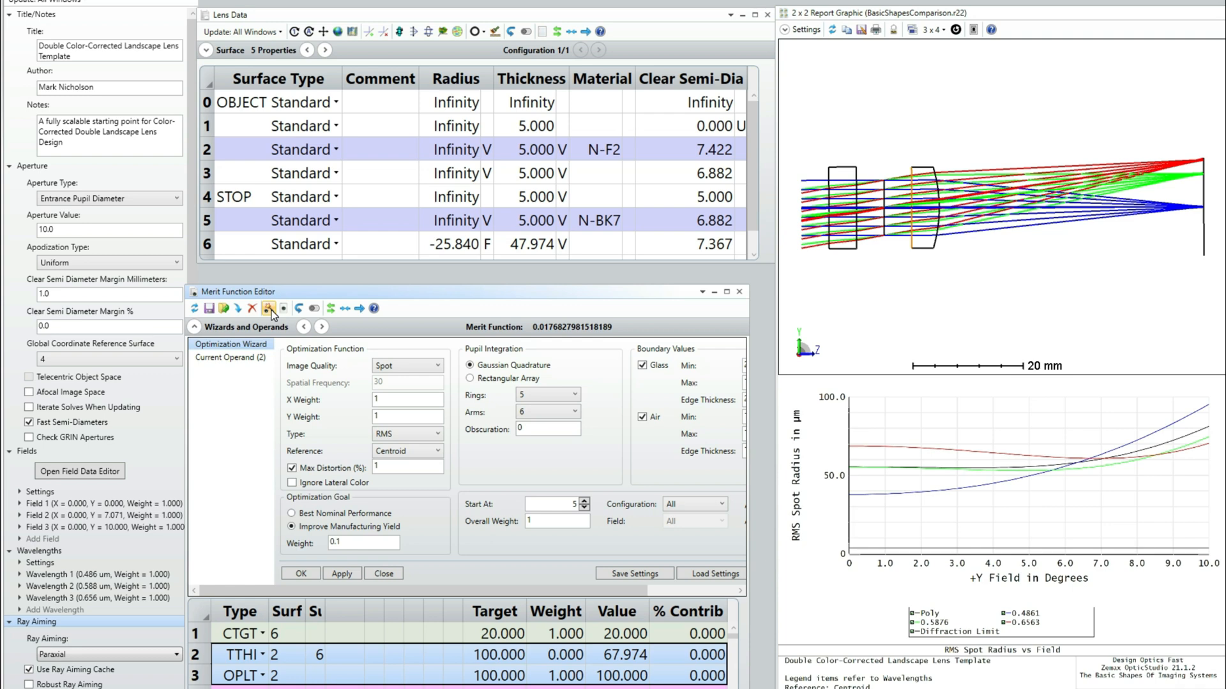
- Apply the Optimization Wizard settings for RMS spot with 1% maximum distortion
{"action": "left_click", "coordinate": [300, 574]}
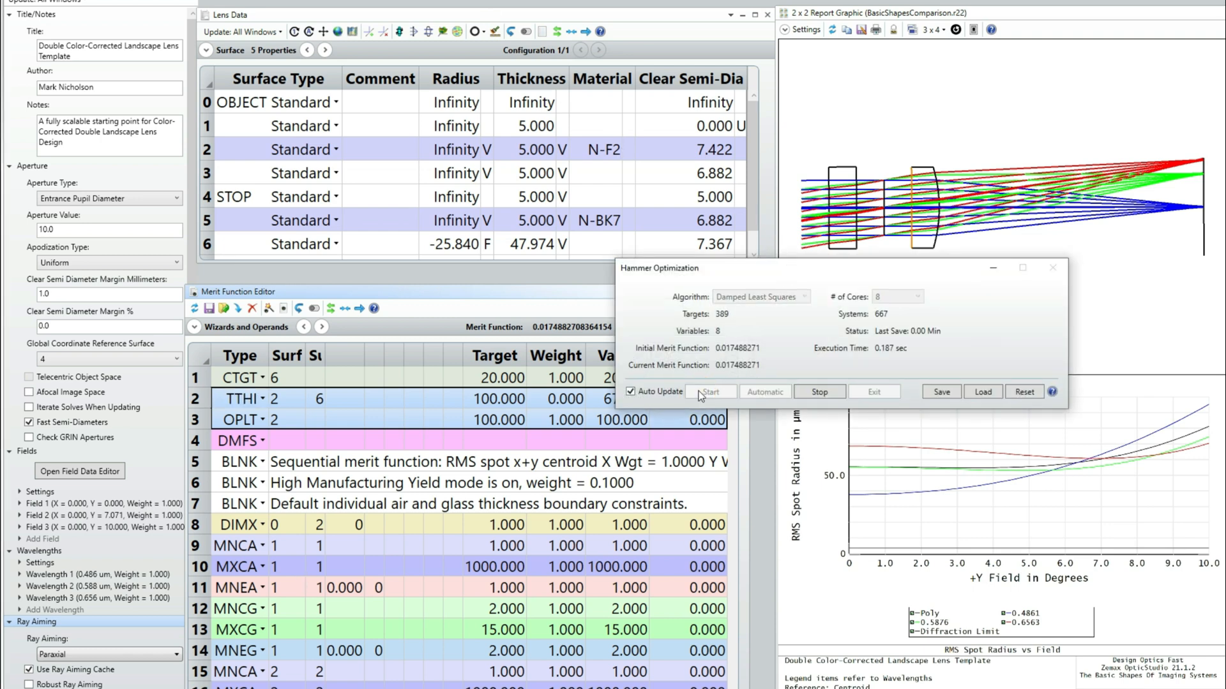
- Run the hammer optimizer until merit drops to about 0.0076, then close it
{"action": "left_click", "coordinate": [708, 391]}
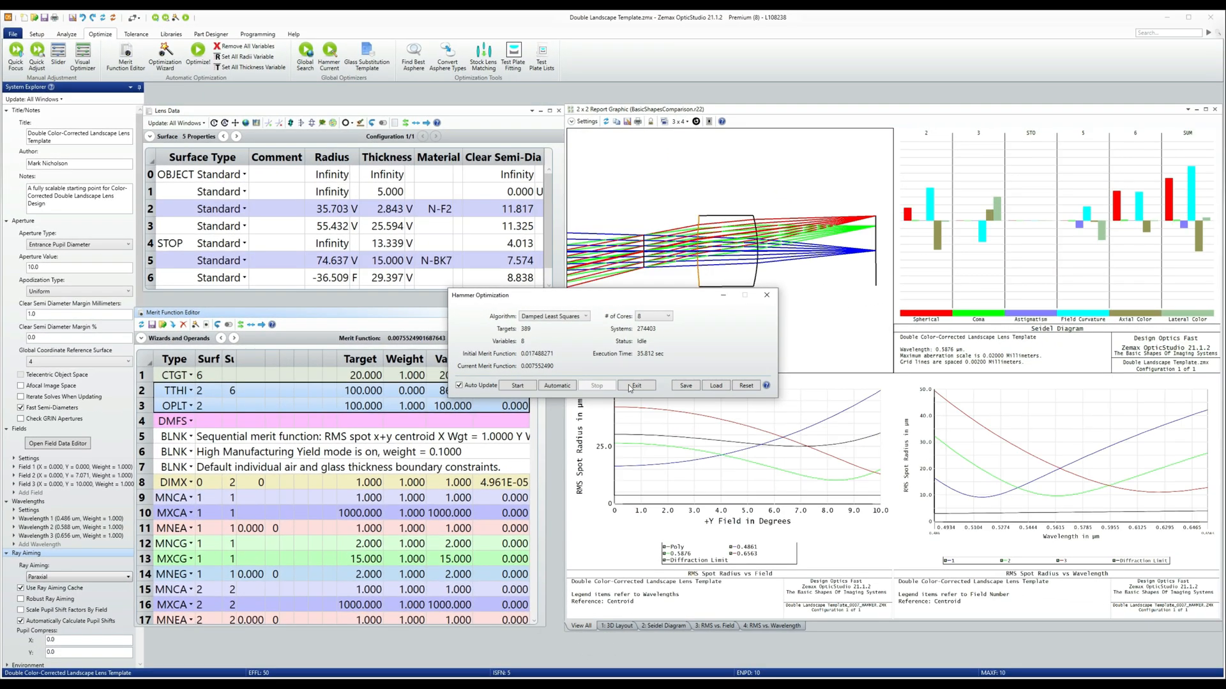
{"action": "left_click", "coordinate": [637, 384]}
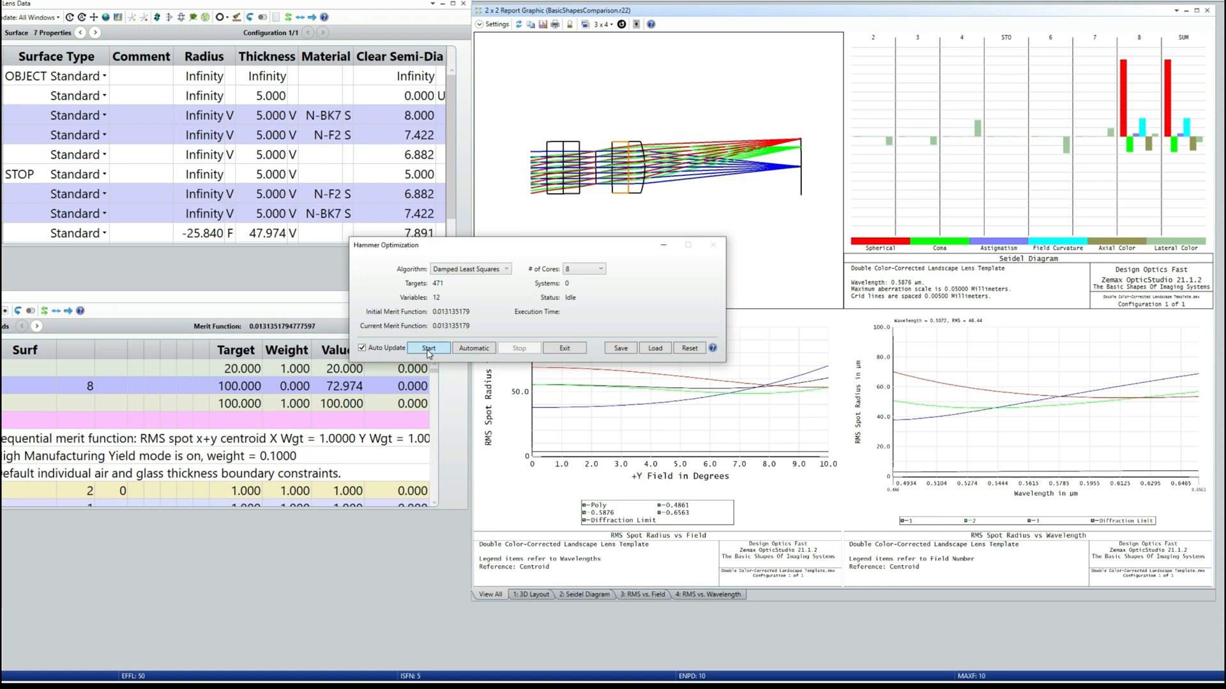
- Start a hammer optimization of the N-BK7/N-F2 two-doublet lens
{"action": "left_click", "coordinate": [427, 348]}
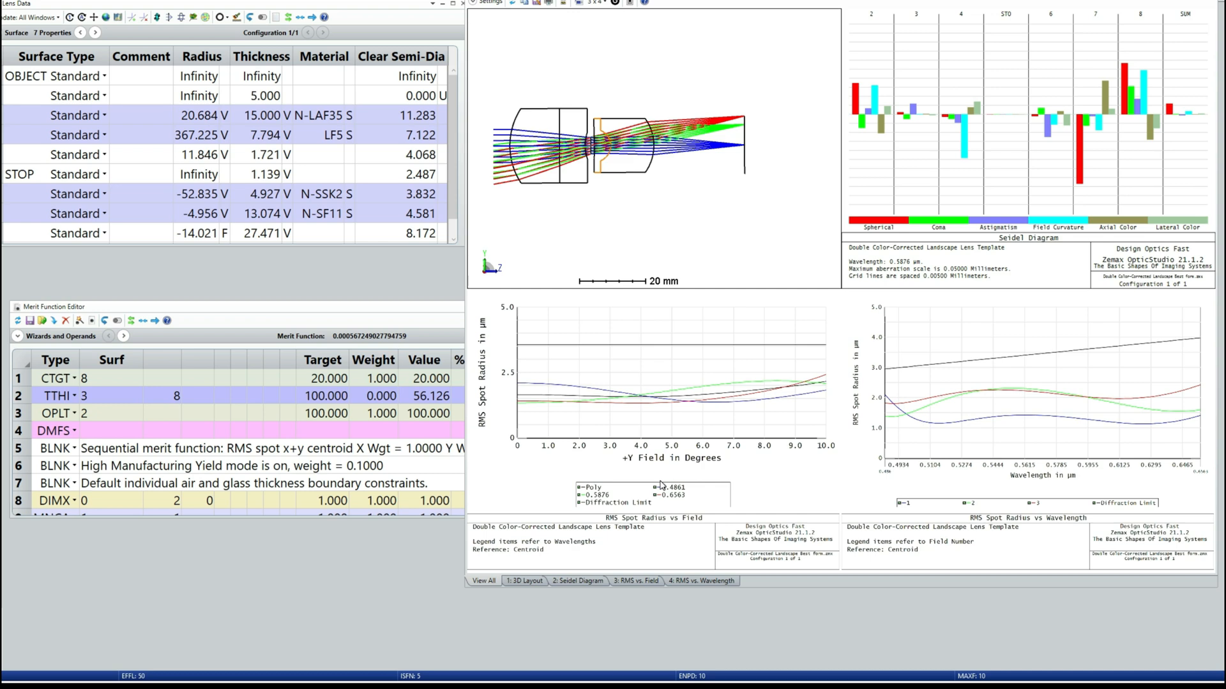
{"action": "mouse_move", "coordinate": [662, 484]}
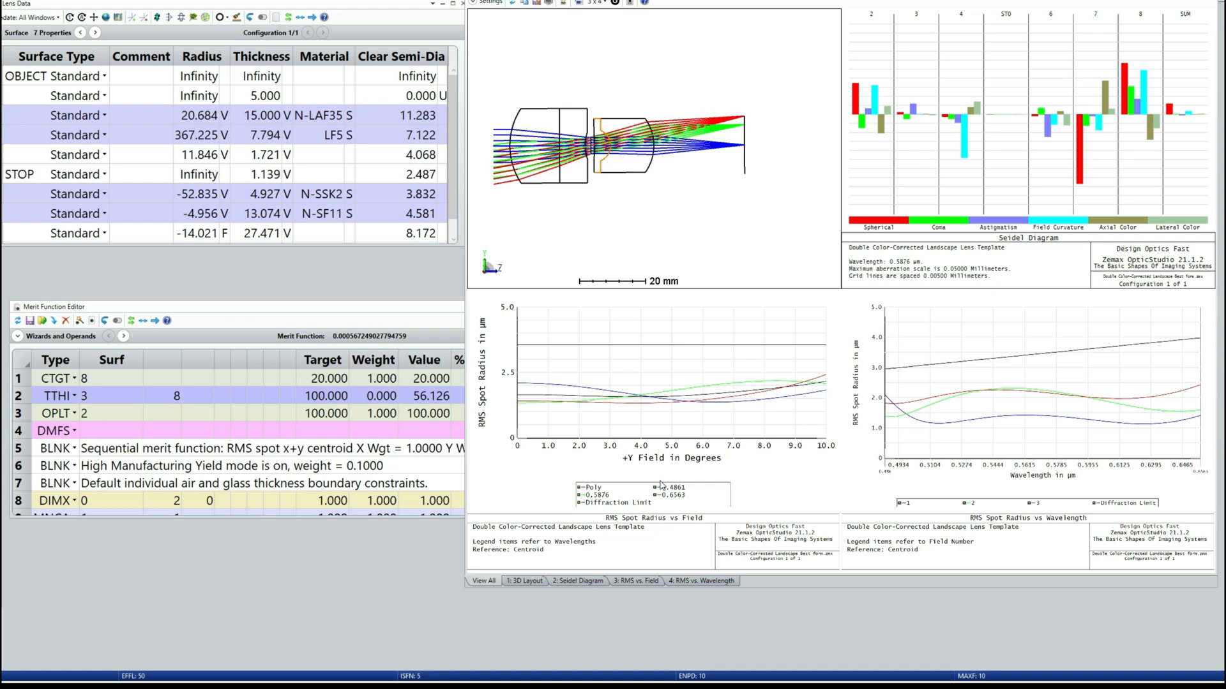